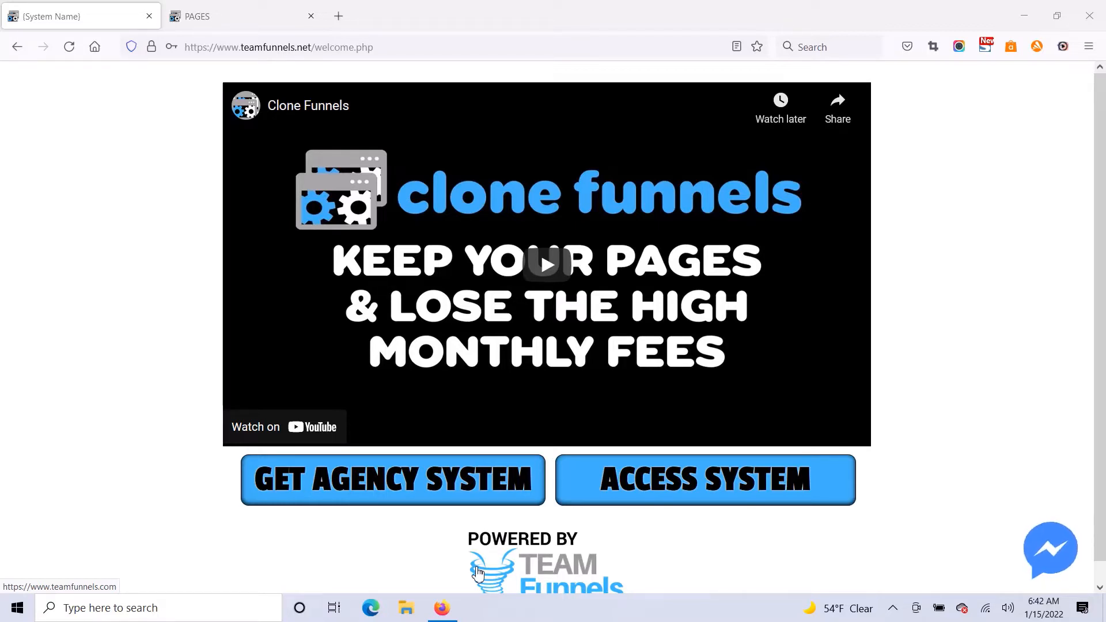
mouse_move(167, 396)
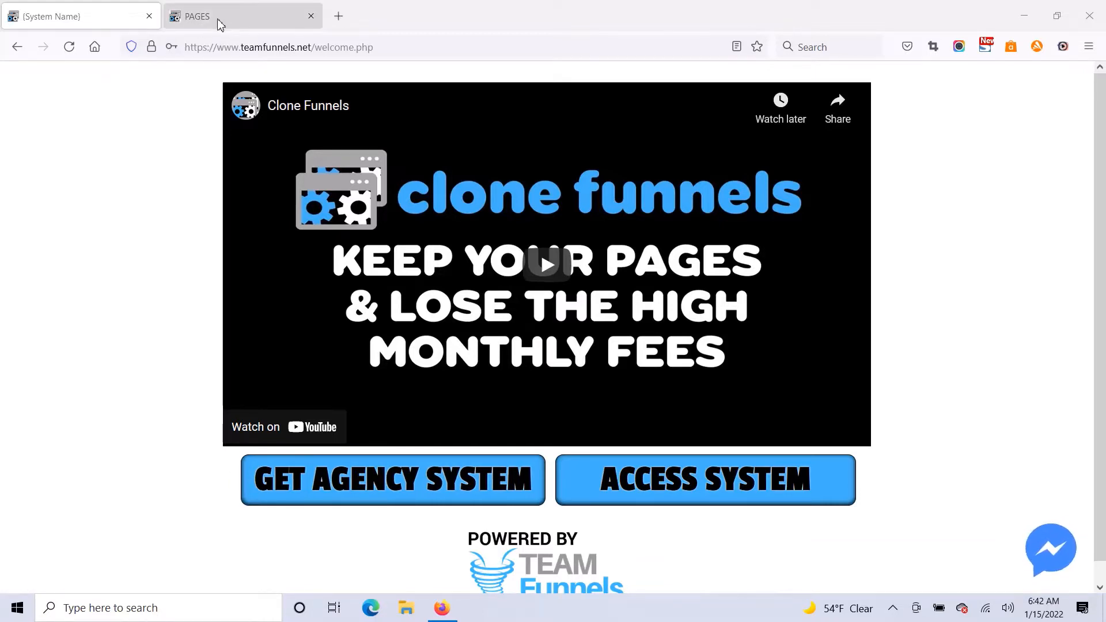
- Bring the funnel pages tab to the front
click(537, 86)
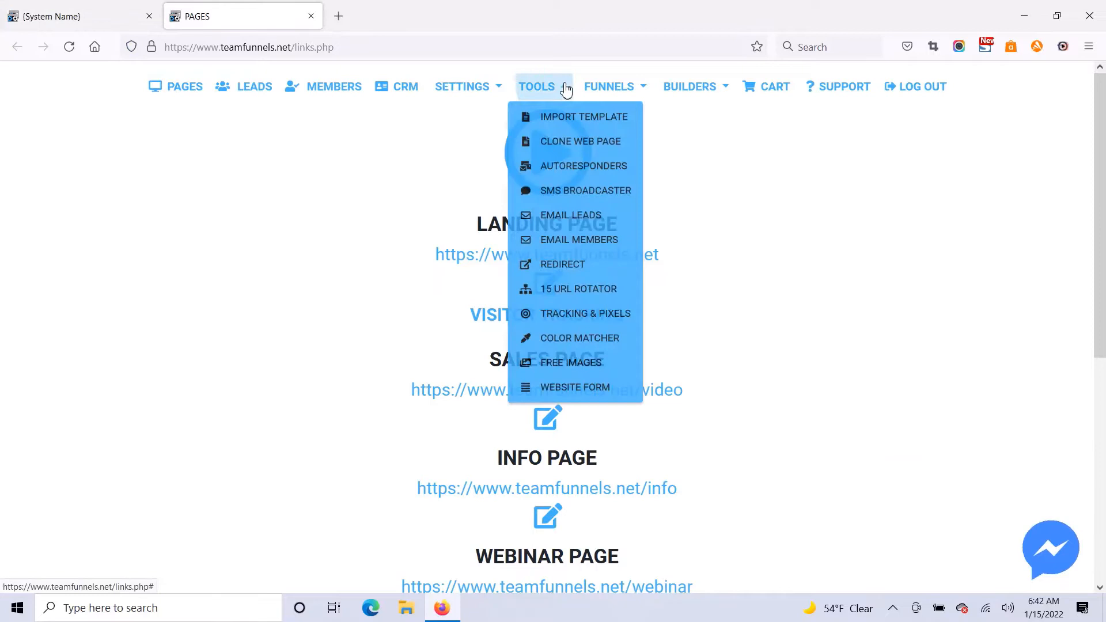
- From Tools > Import Template, go to the ThemeWagon free templates site
click(584, 116)
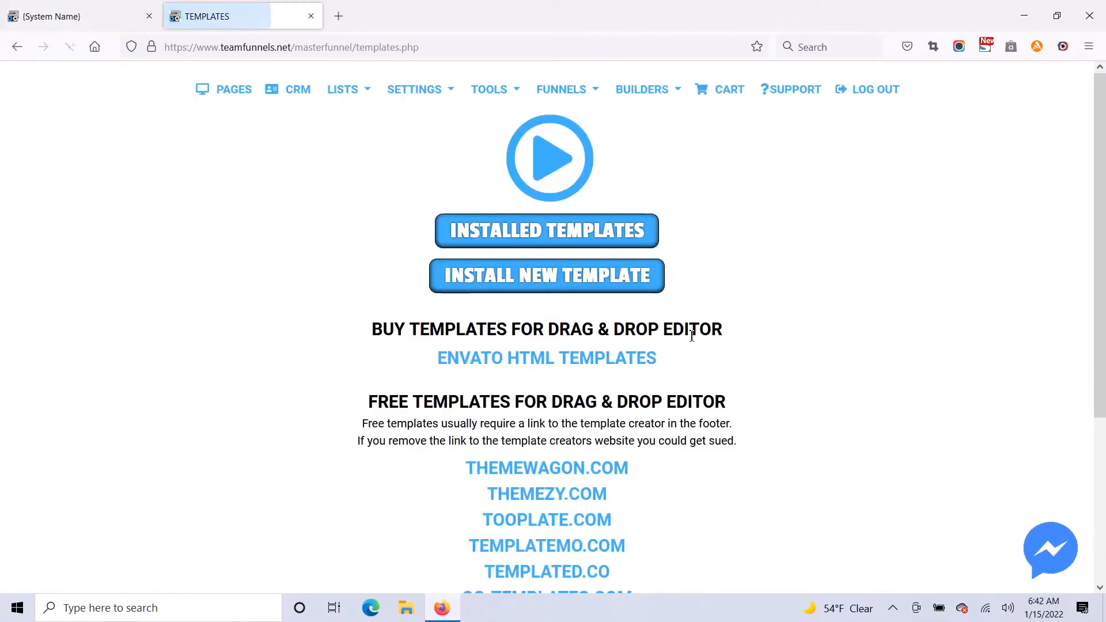
scroll(down, 3)
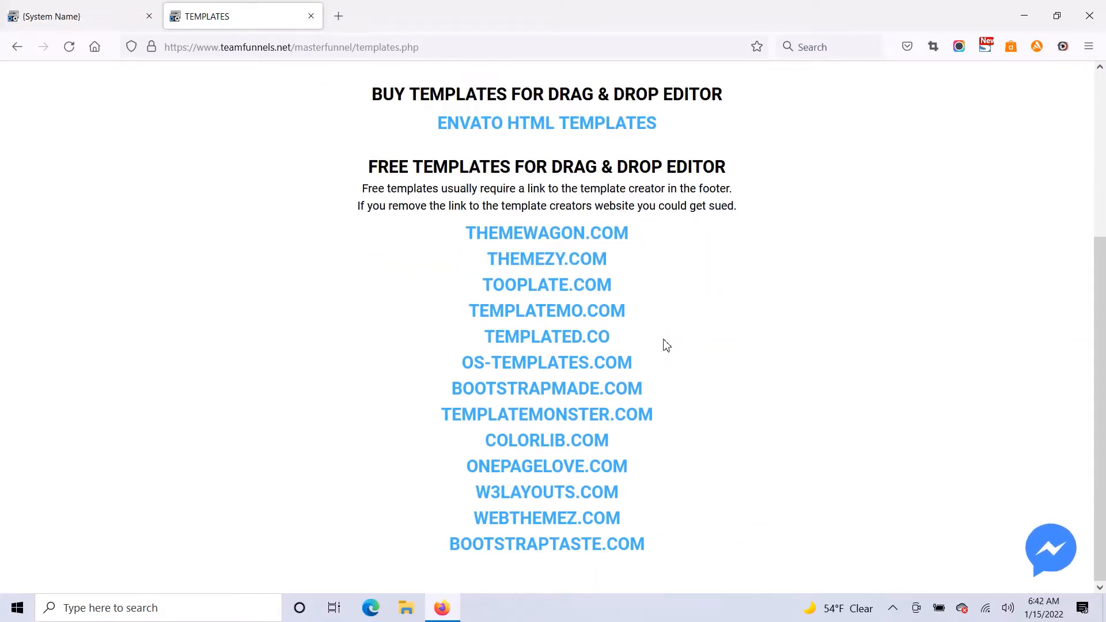
mouse_move(710, 391)
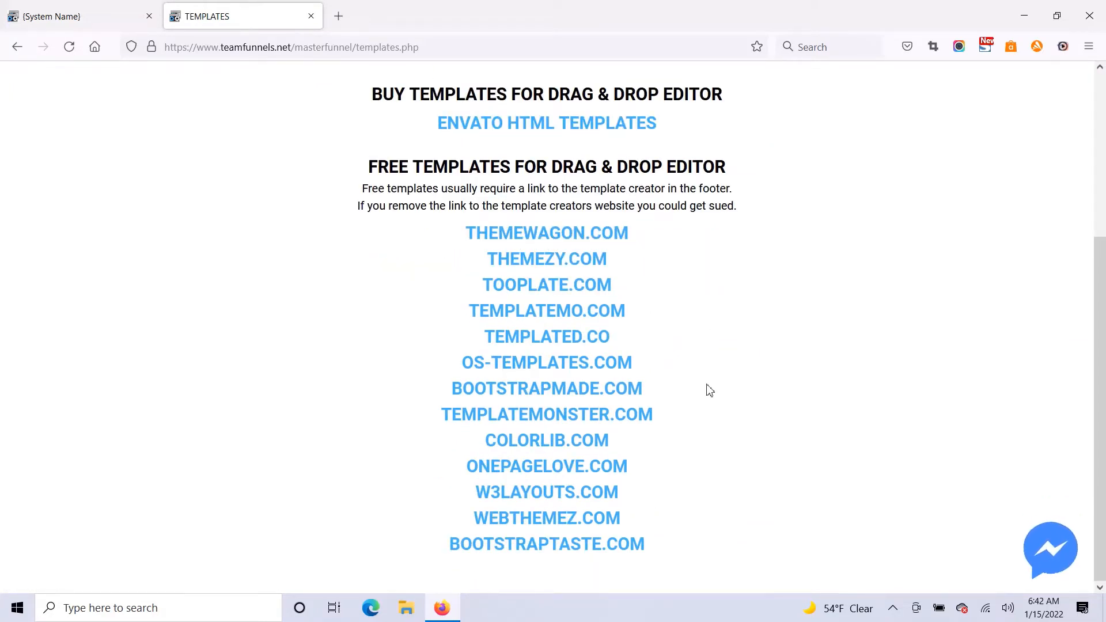
mouse_move(588, 253)
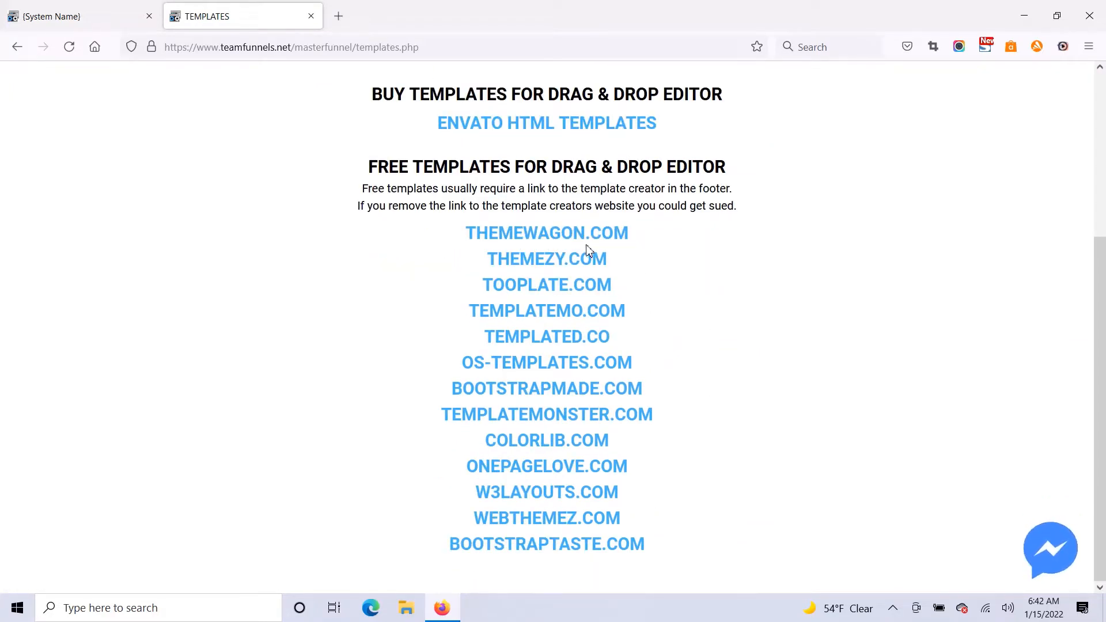
click(546, 232)
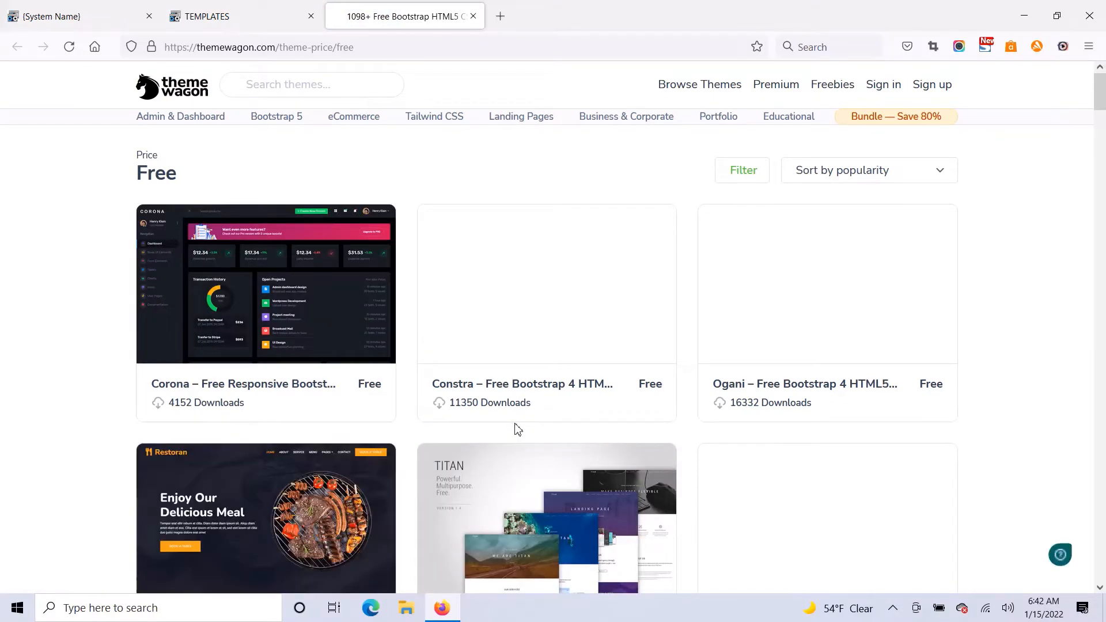
- Browse the free themes down to Restaurantly and launch its live preview
scroll(down, 3)
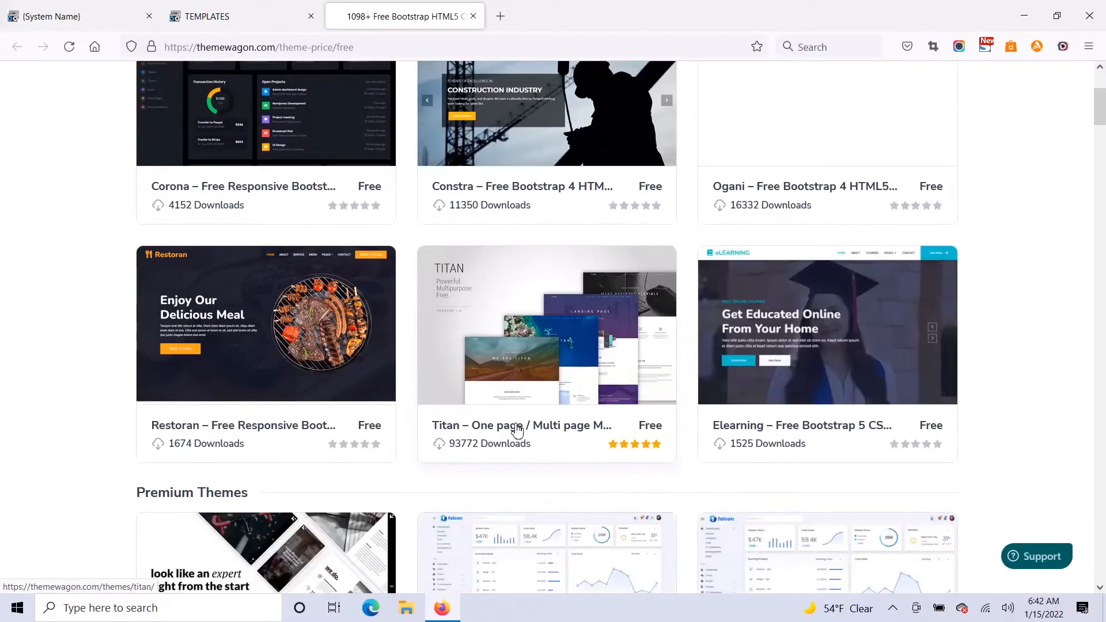
scroll(down, 3)
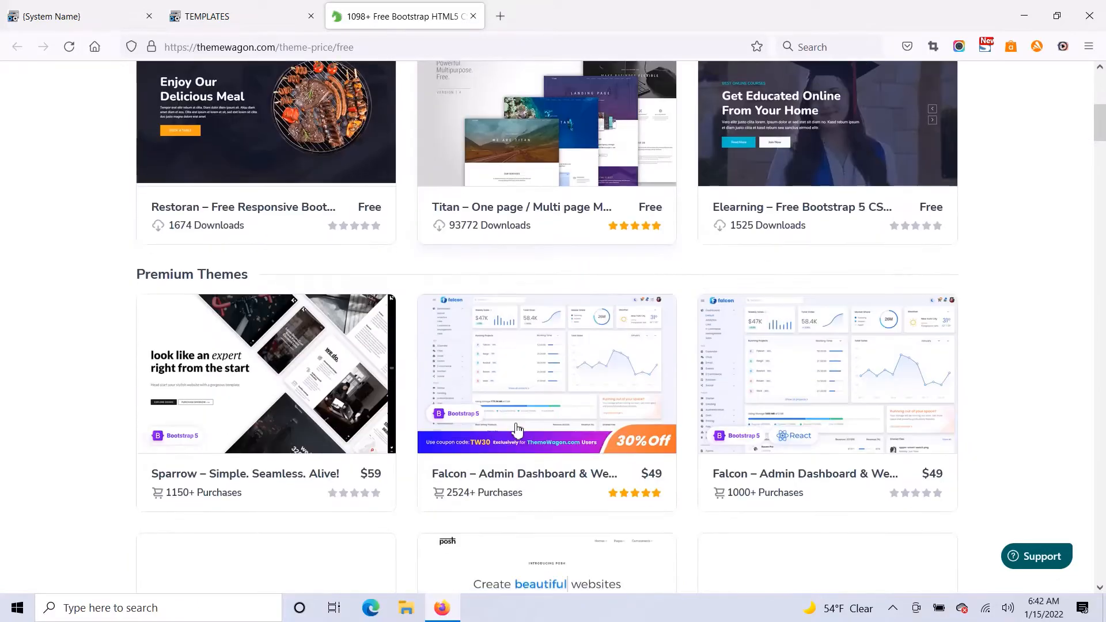
scroll(down, 3)
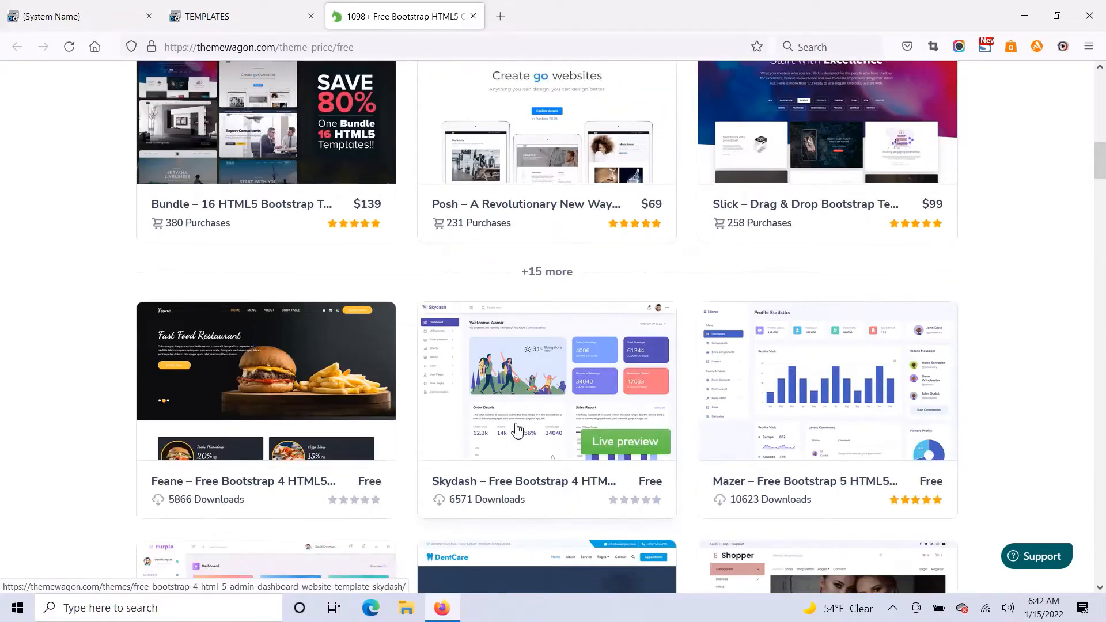
scroll(down, 3)
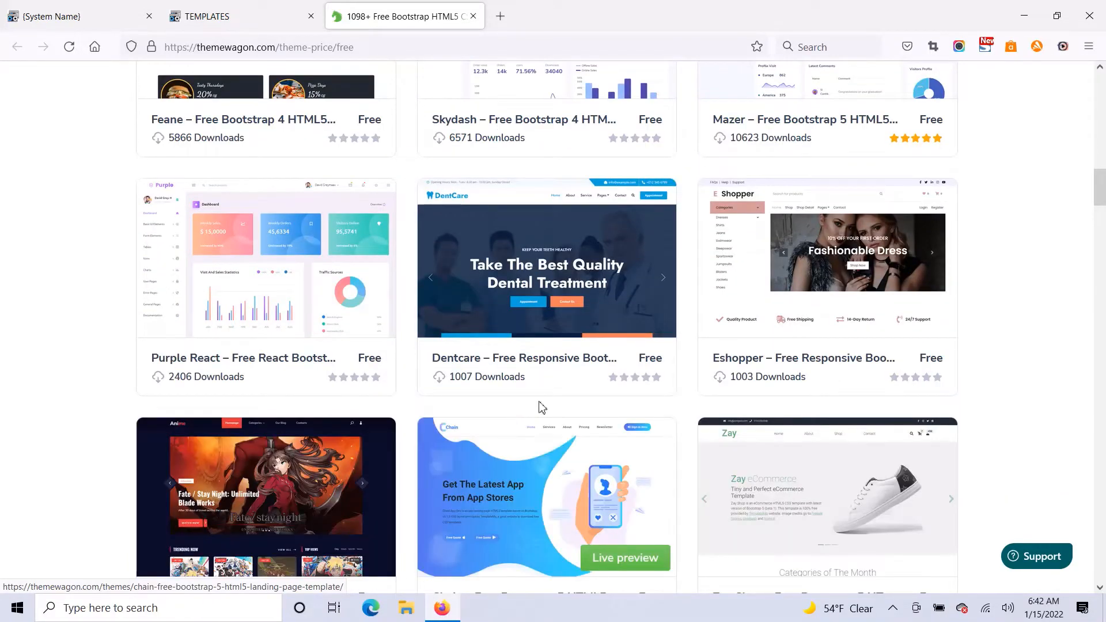
scroll(down, 3)
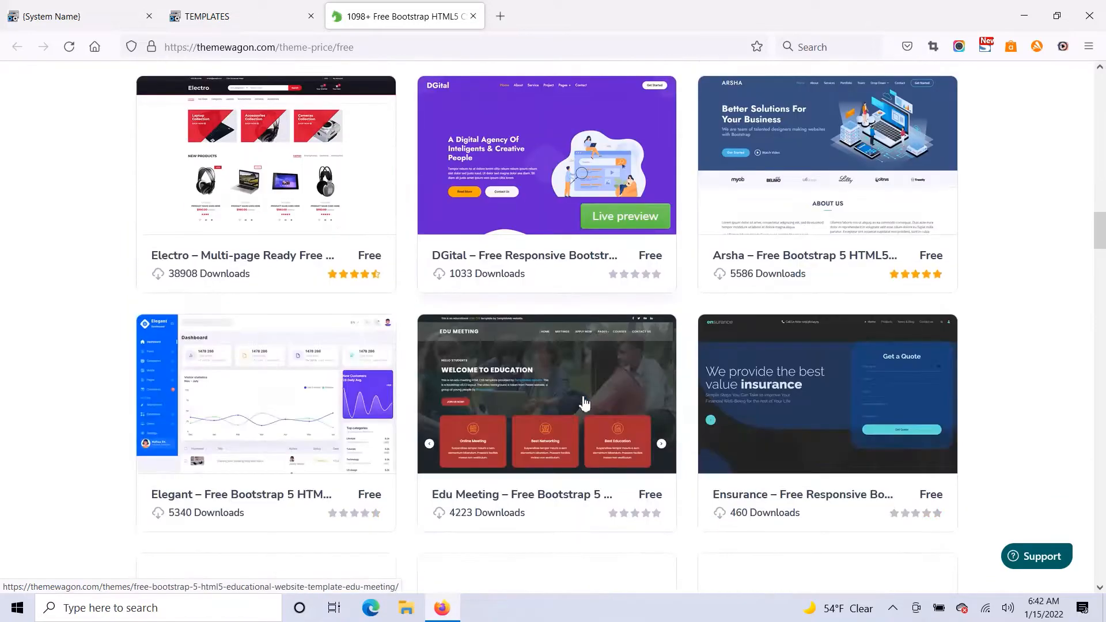
scroll(down, 3)
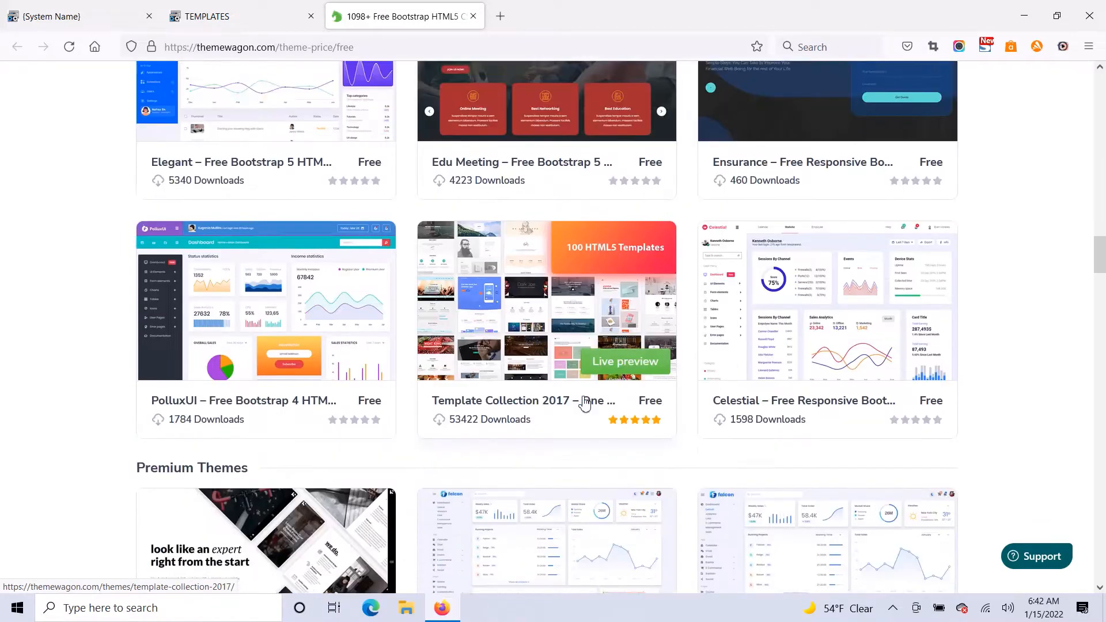
scroll(down, 3)
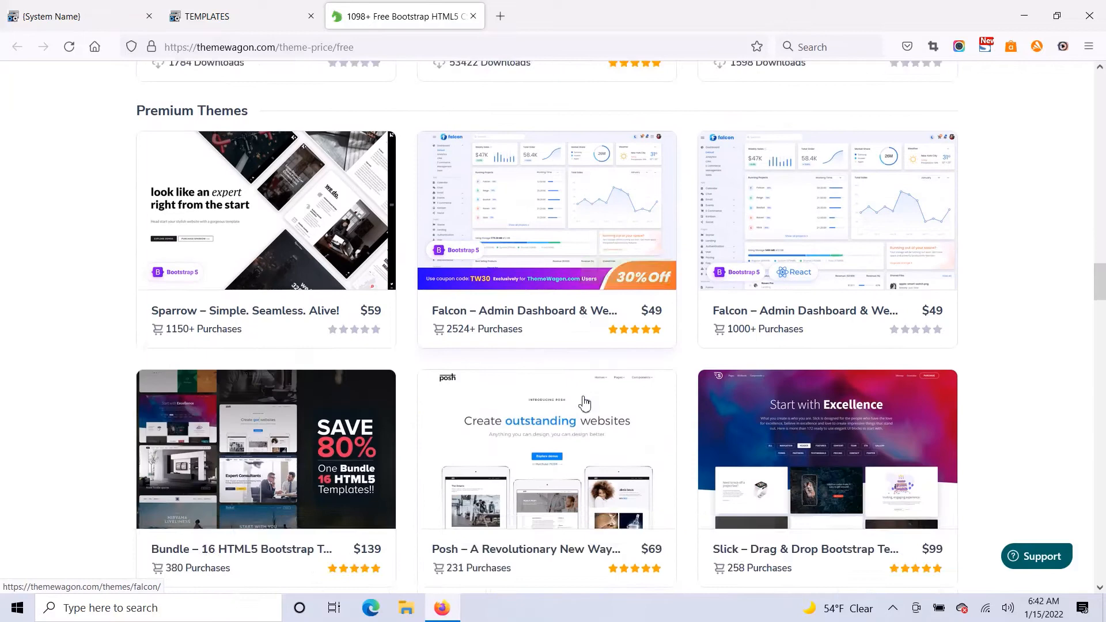
scroll(down, 3)
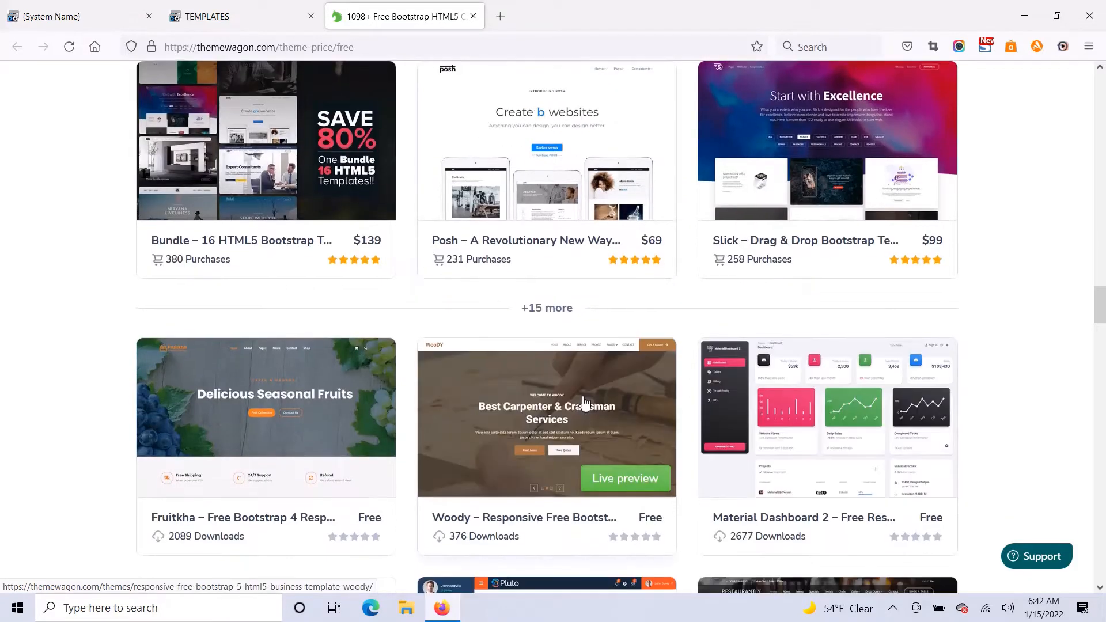
scroll(down, 3)
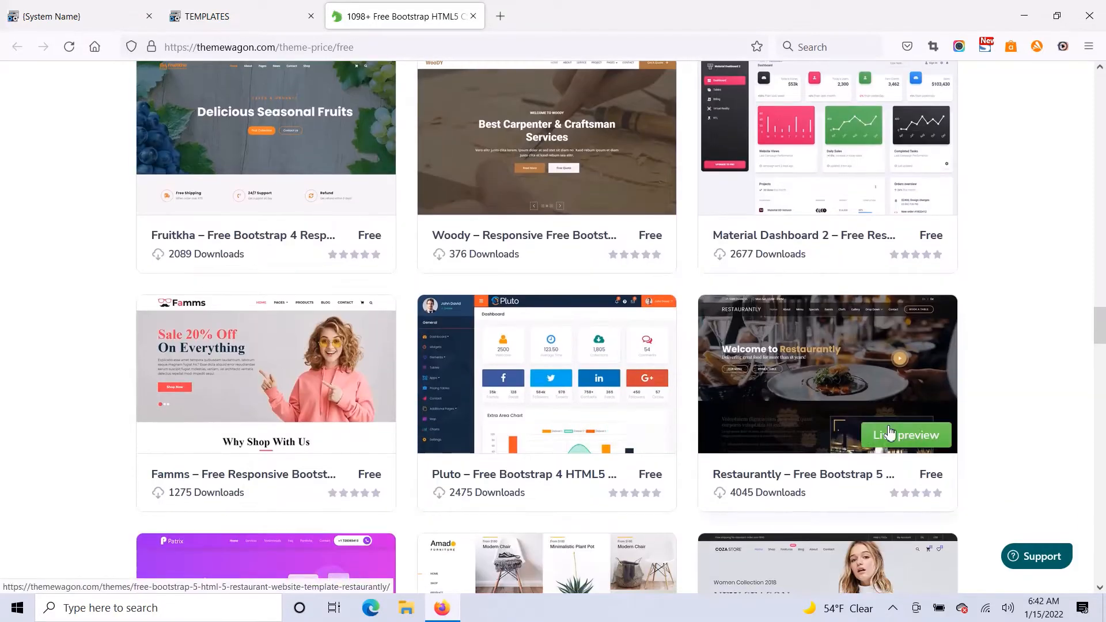
click(906, 435)
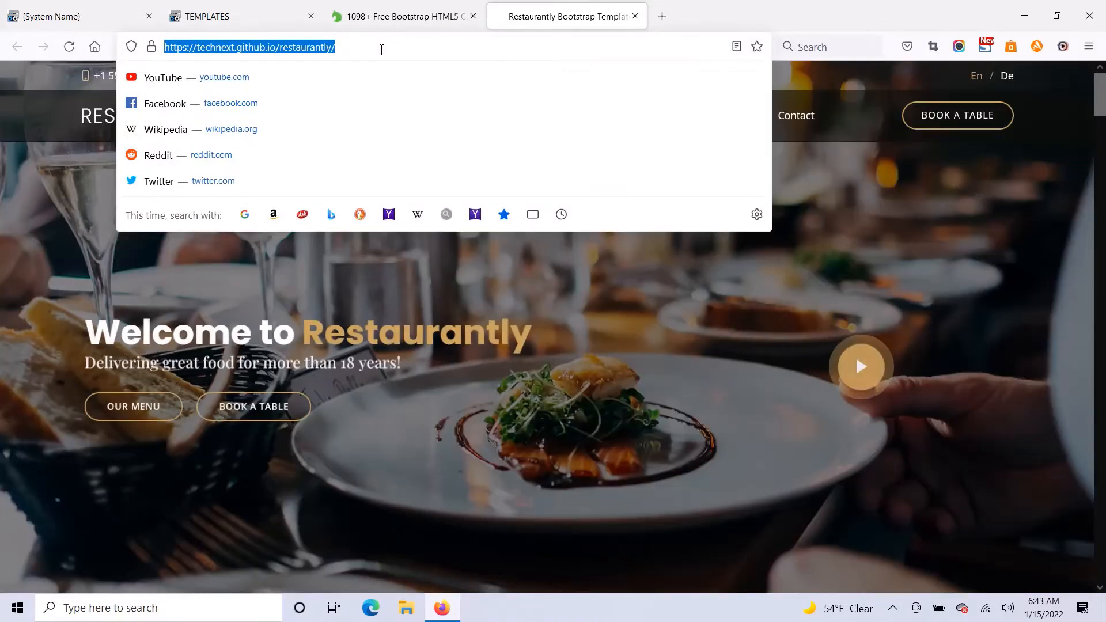
- Return to the Clone Funnels templates tab after viewing the Restaurantly preview
click(208, 15)
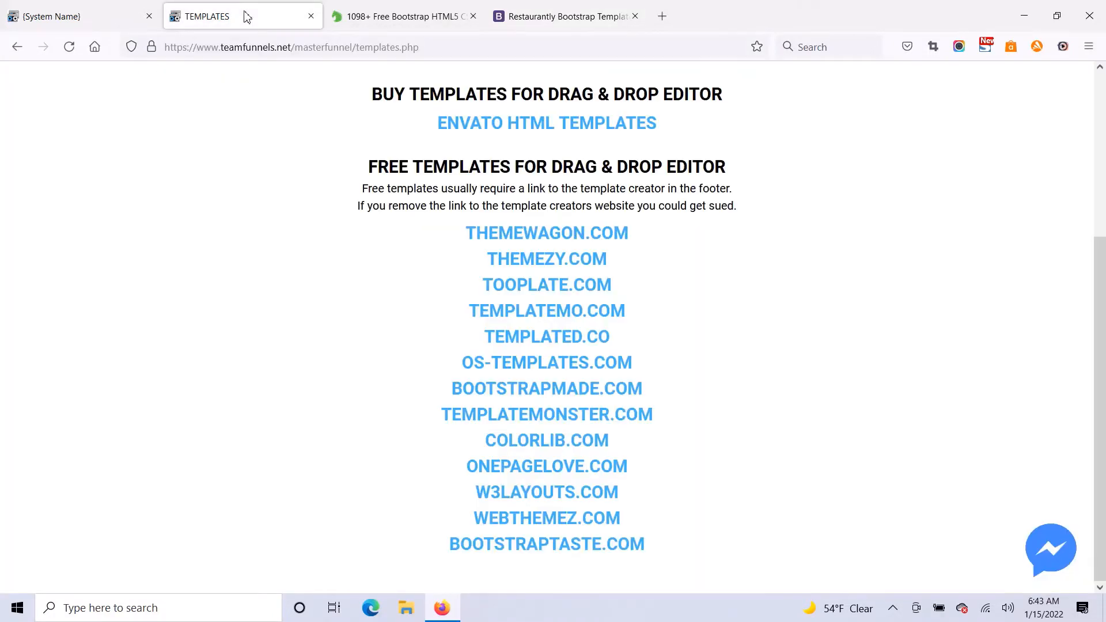
scroll(up, 3)
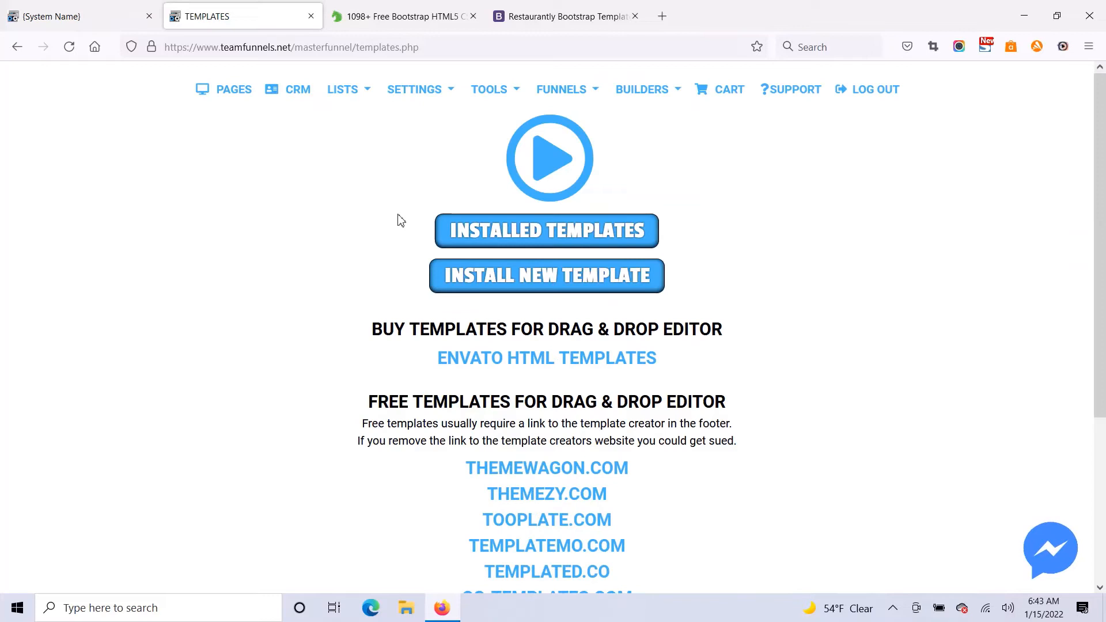
mouse_move(351, 171)
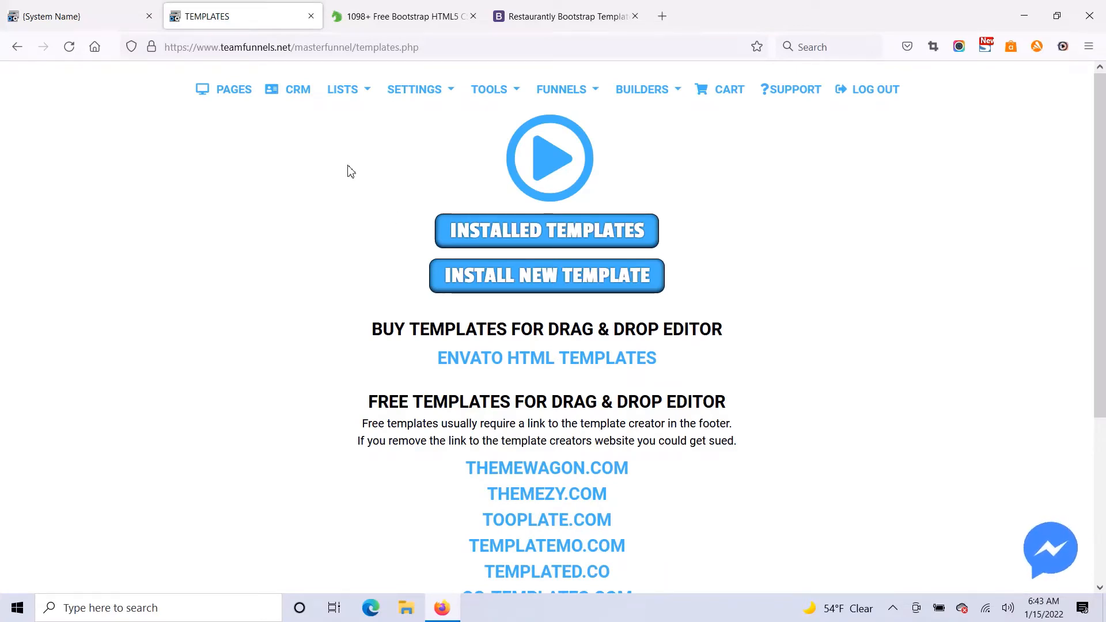
mouse_move(496, 89)
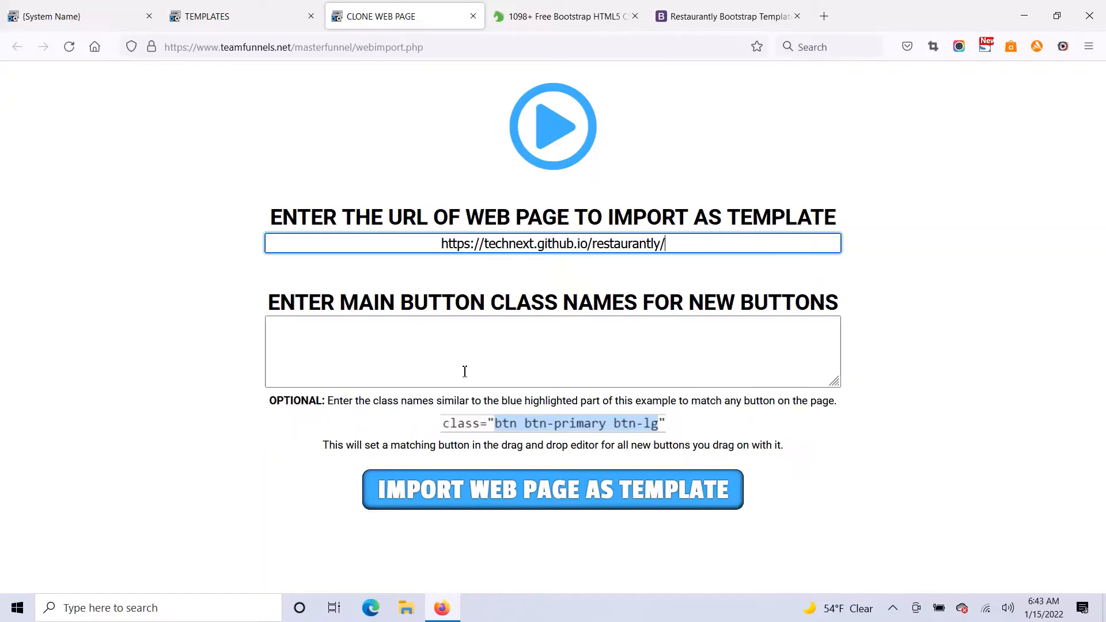
mouse_move(607, 318)
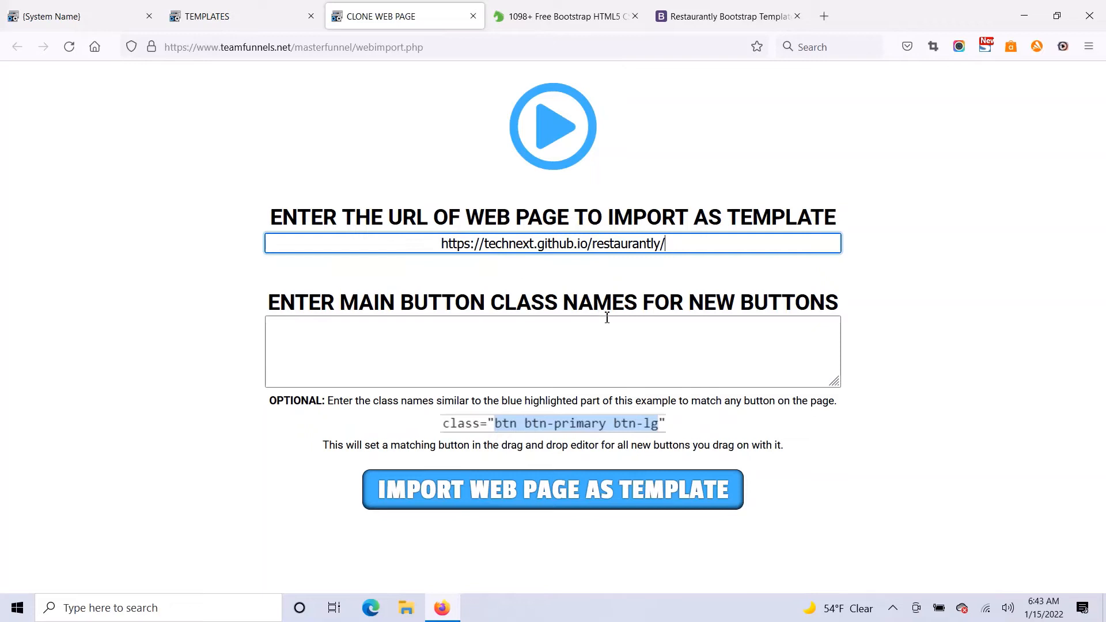
mouse_move(614, 354)
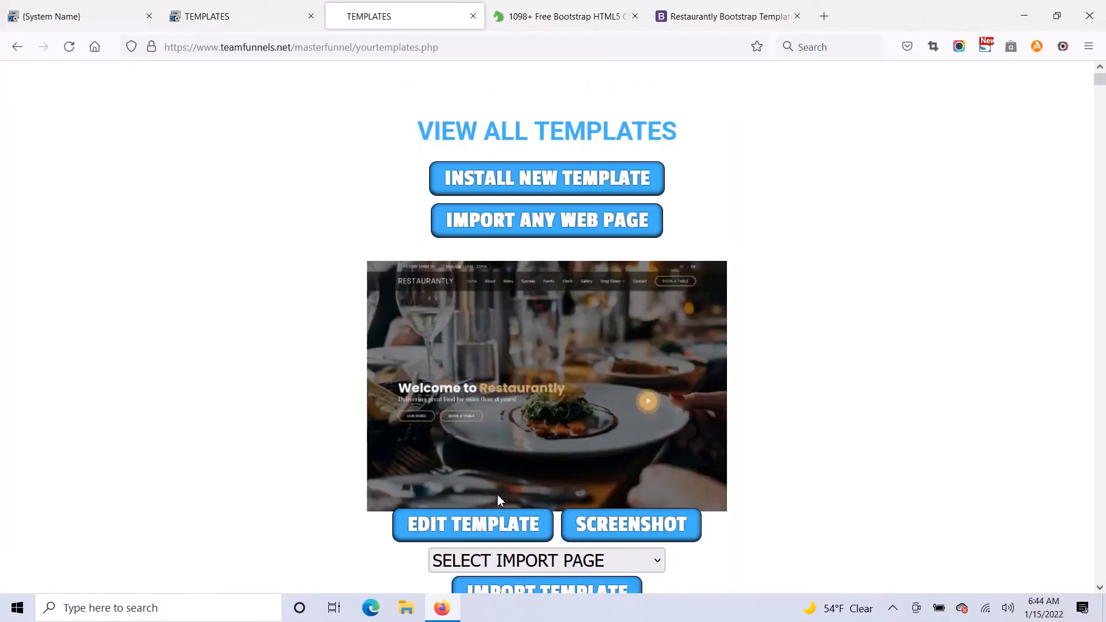
- Preview the imported Restaurantly template and reach its import-page selector
click(629, 524)
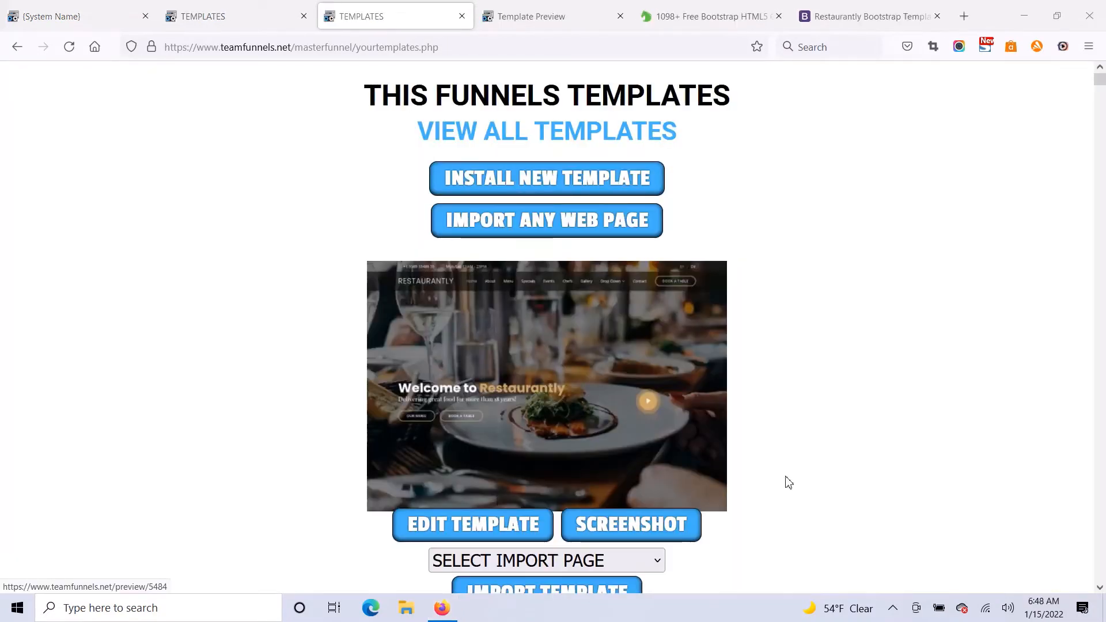
scroll(down, 3)
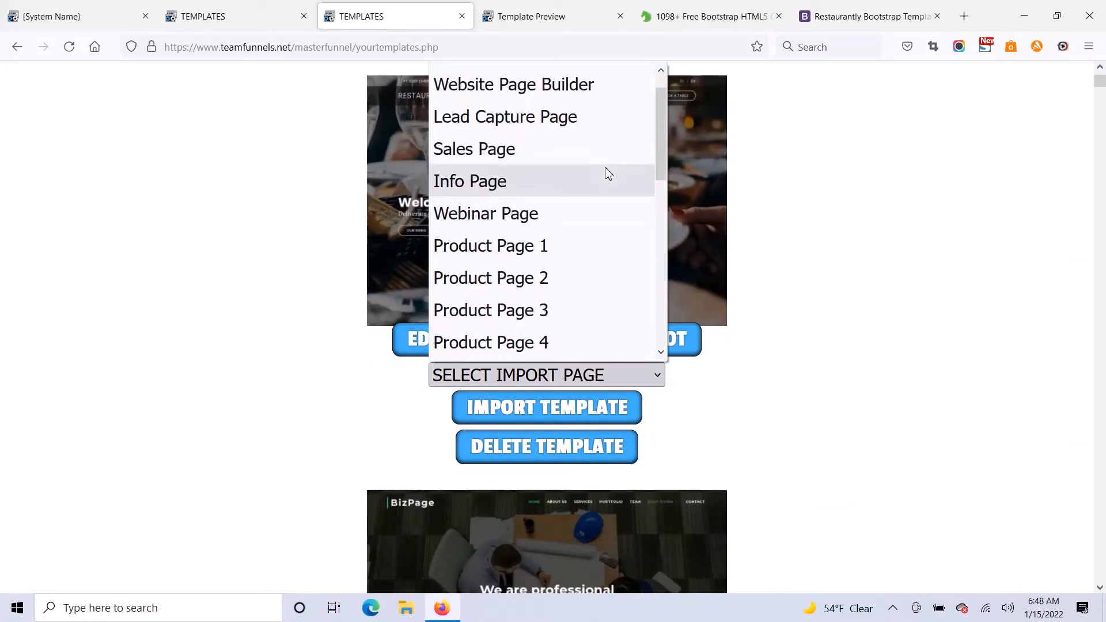
mouse_move(578, 106)
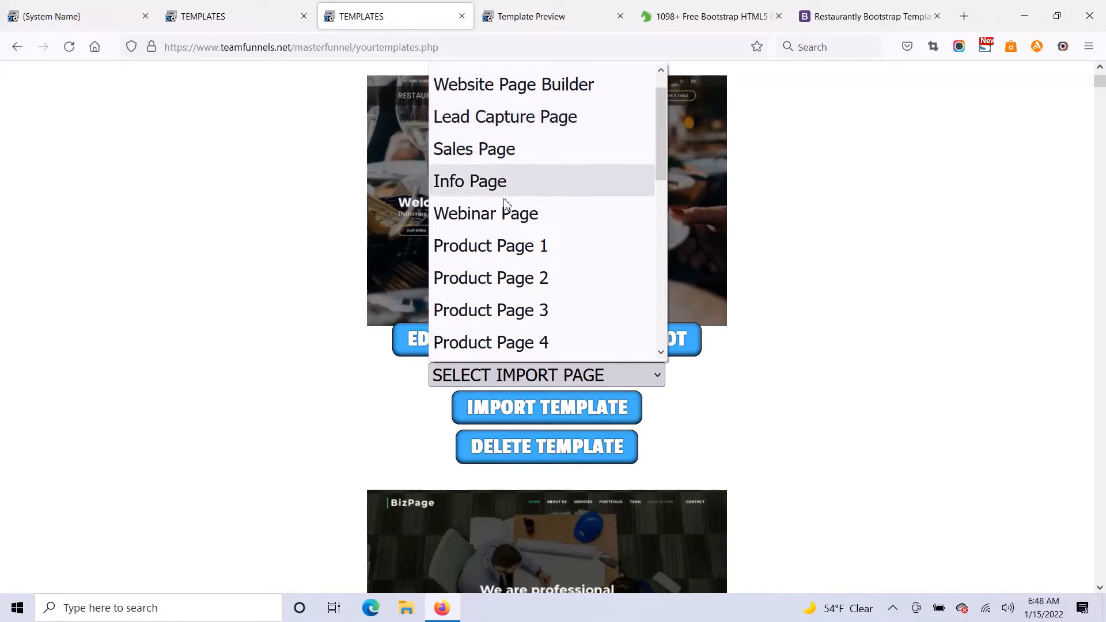
mouse_move(485, 213)
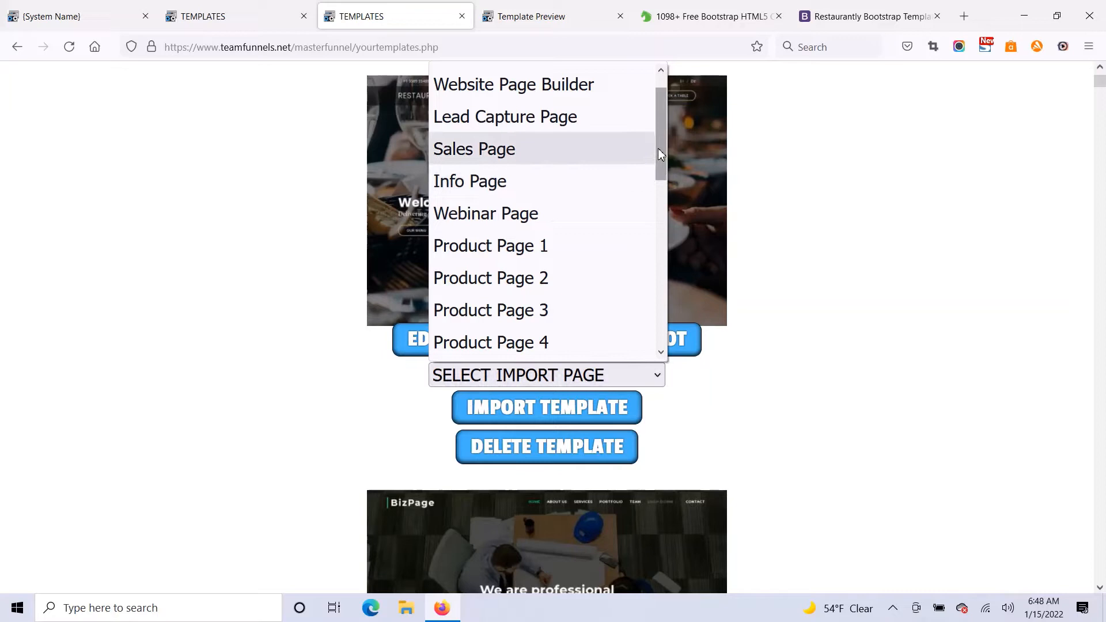
- Choose Lead Capture Page as the destination and import the Restaurantly template into it
scroll(down, 3)
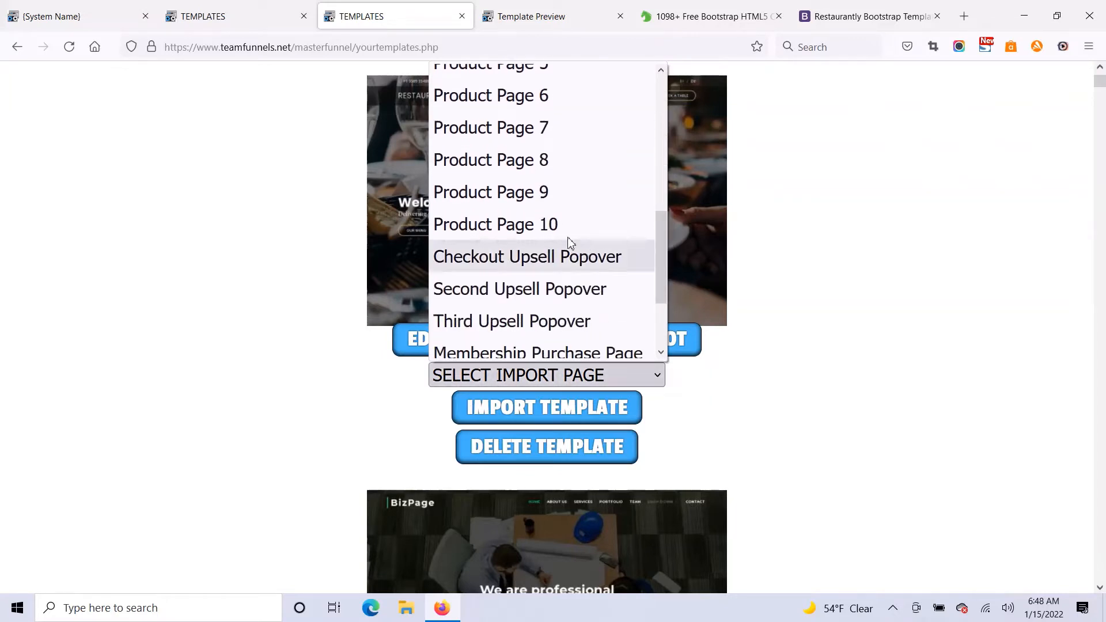
mouse_move(542, 224)
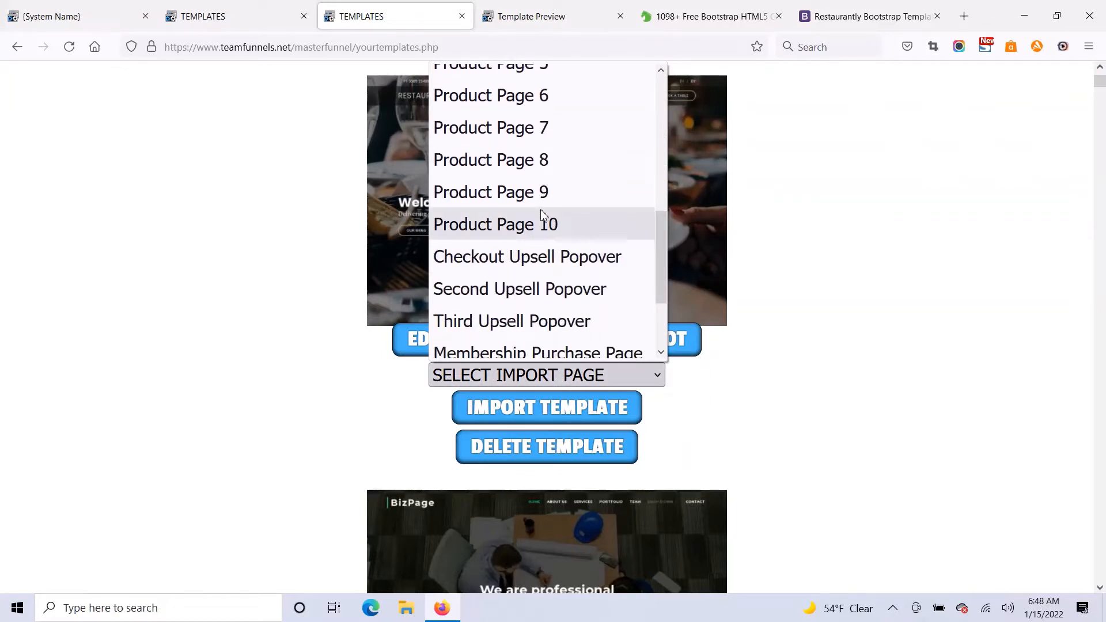
mouse_move(578, 261)
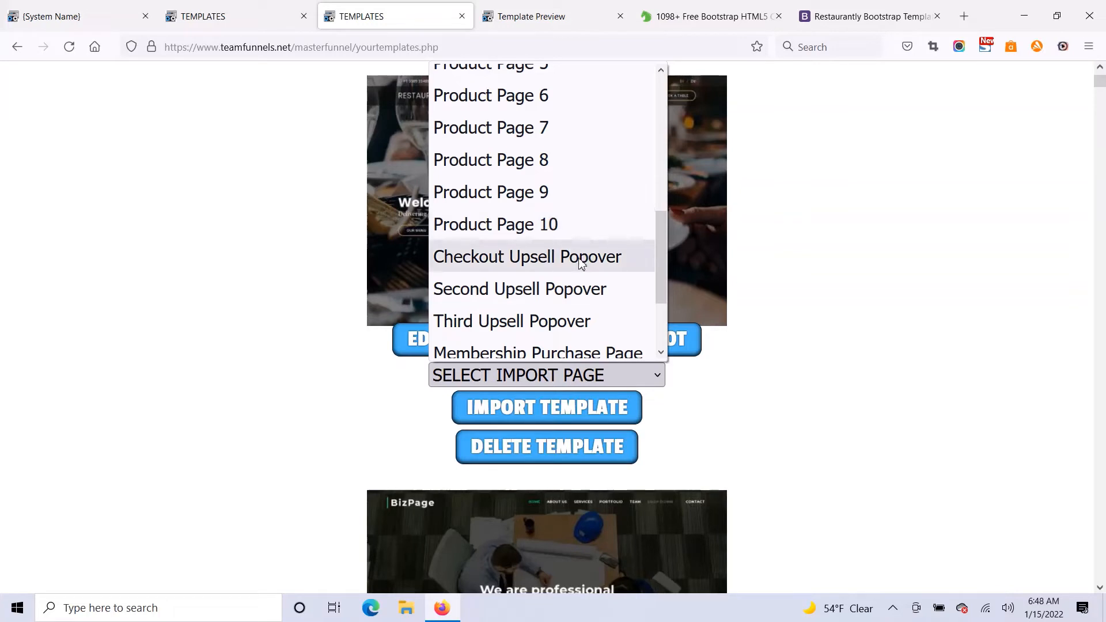
mouse_move(549, 325)
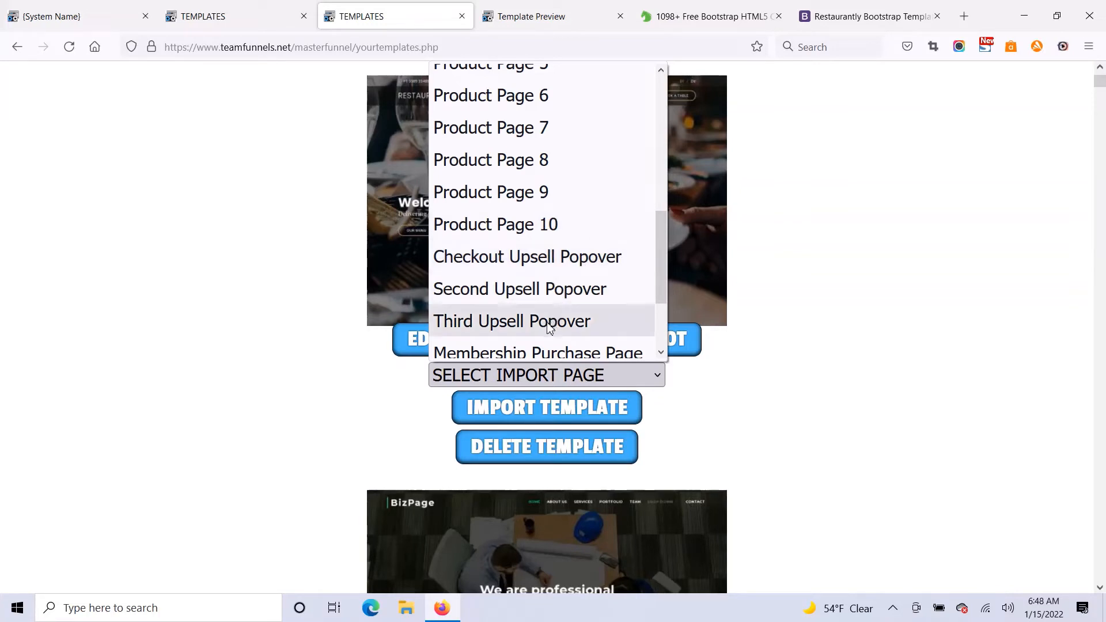
scroll(down, 3)
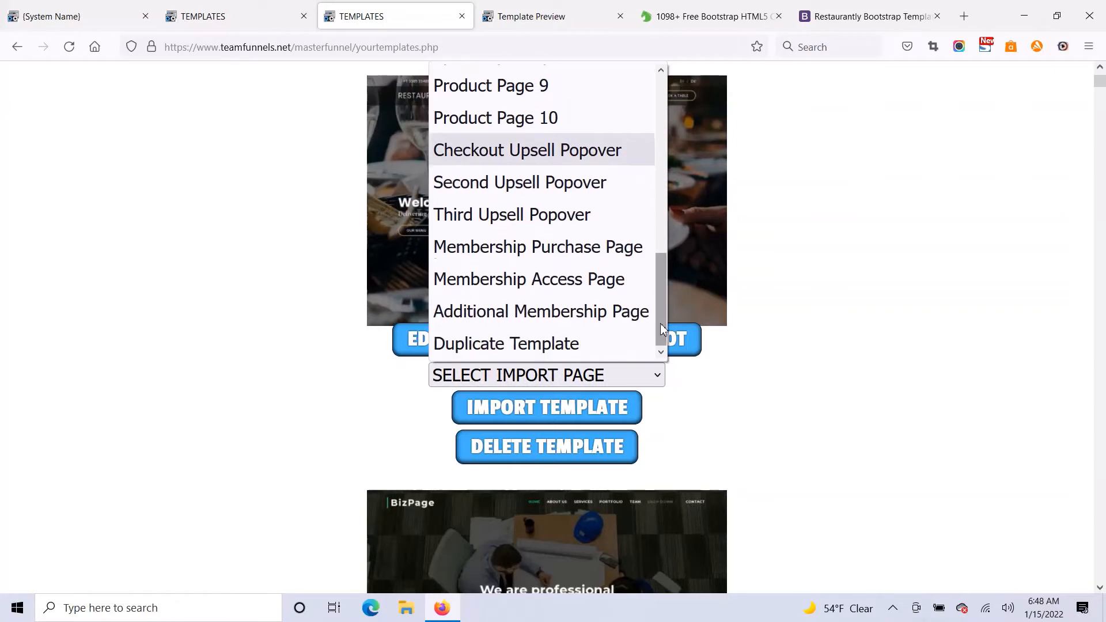
mouse_move(558, 267)
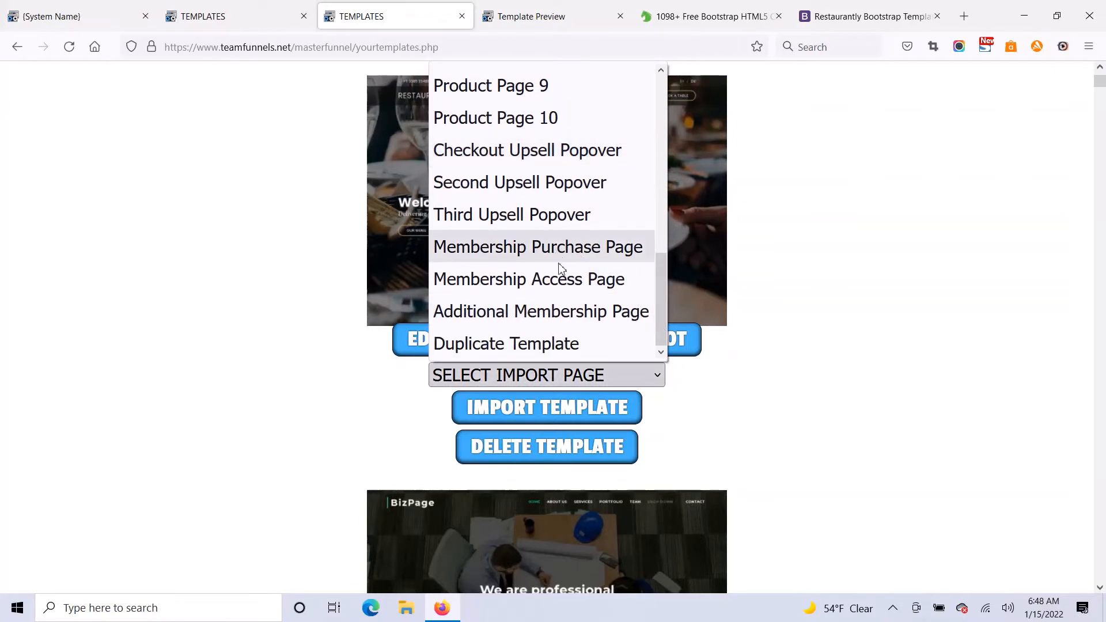
mouse_move(527, 279)
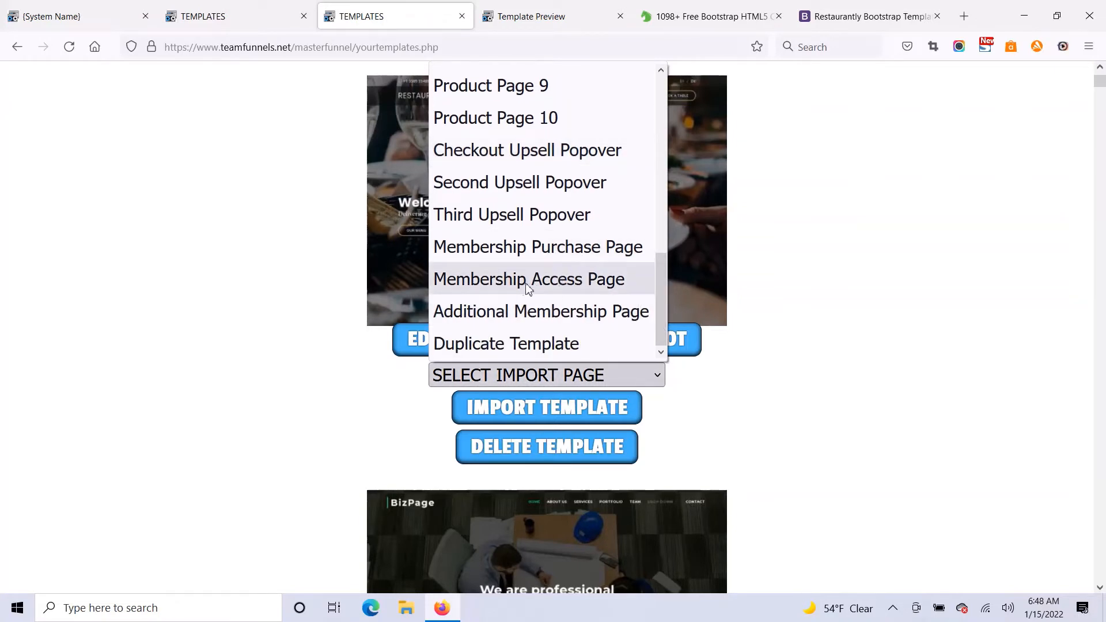
mouse_move(513, 315)
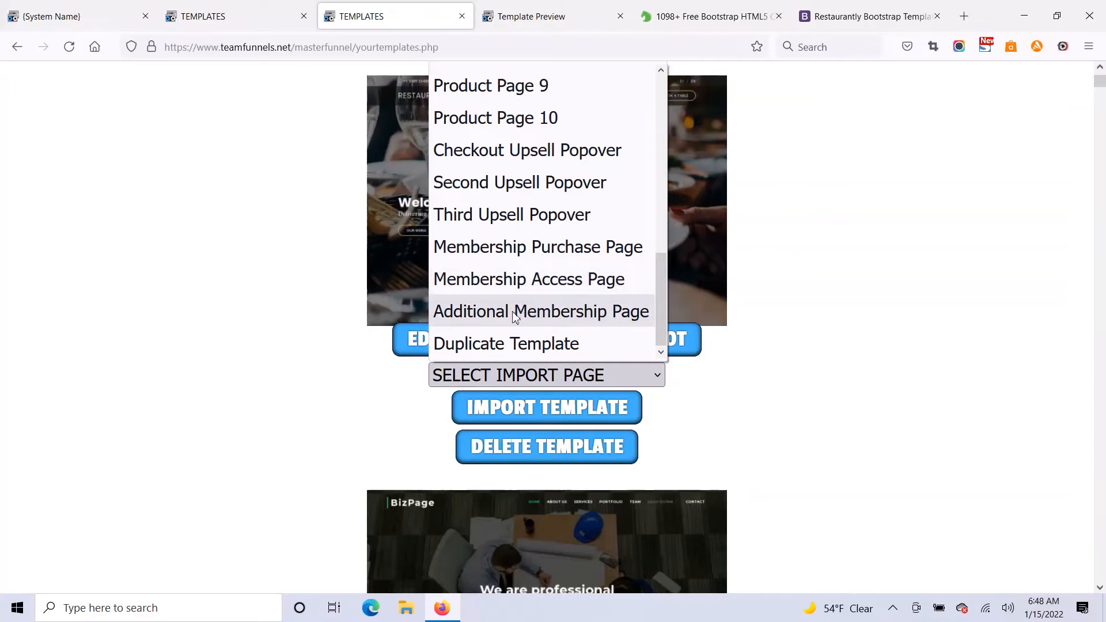
mouse_move(592, 329)
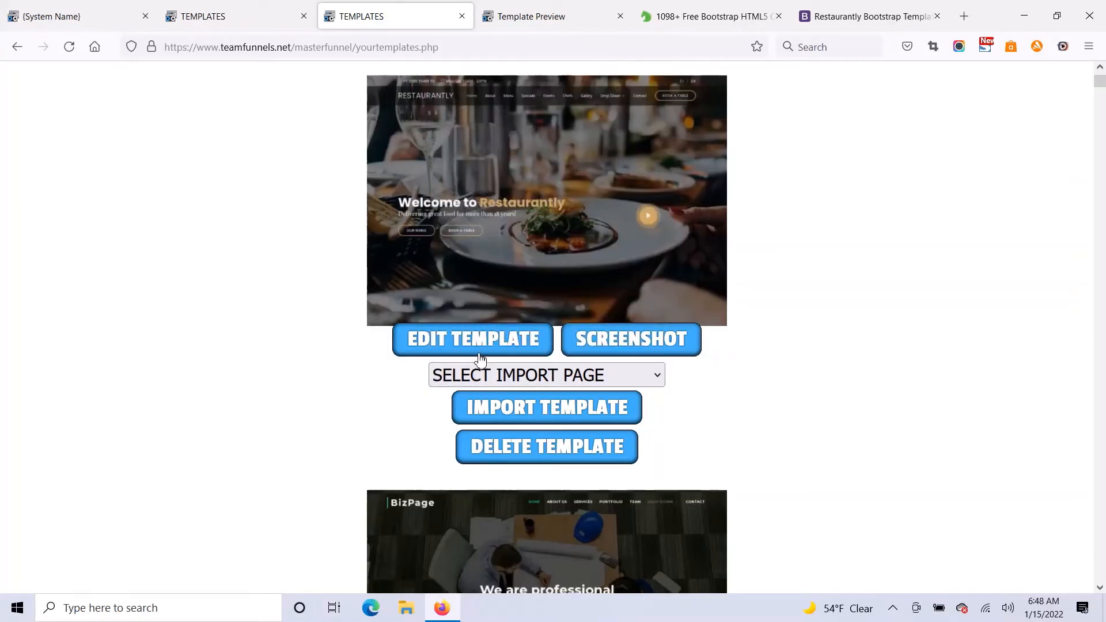
mouse_move(532, 359)
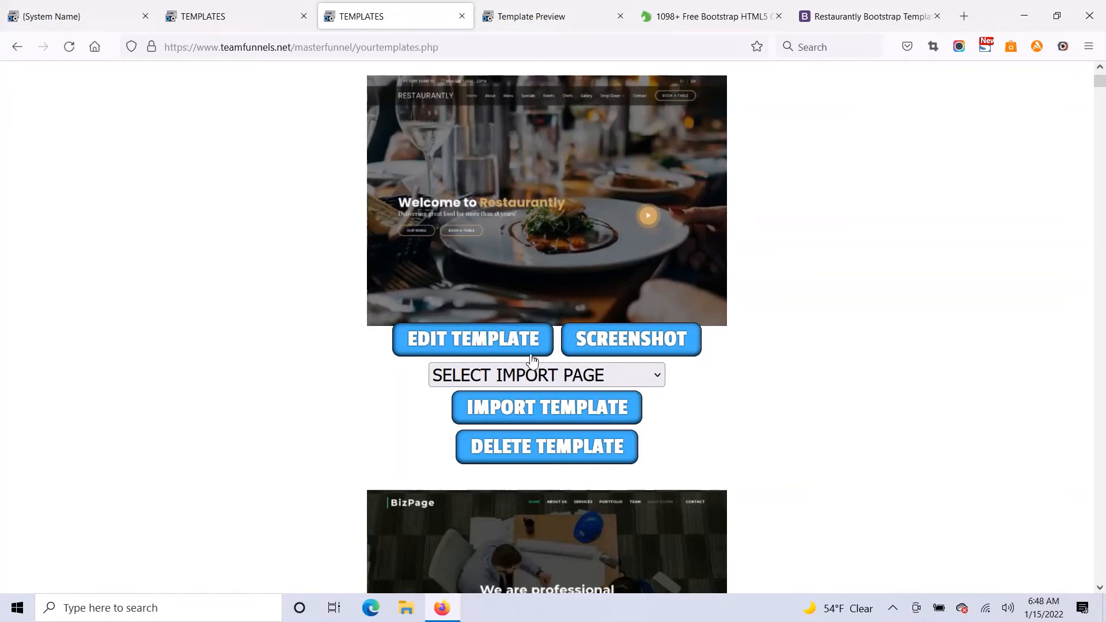
click(545, 374)
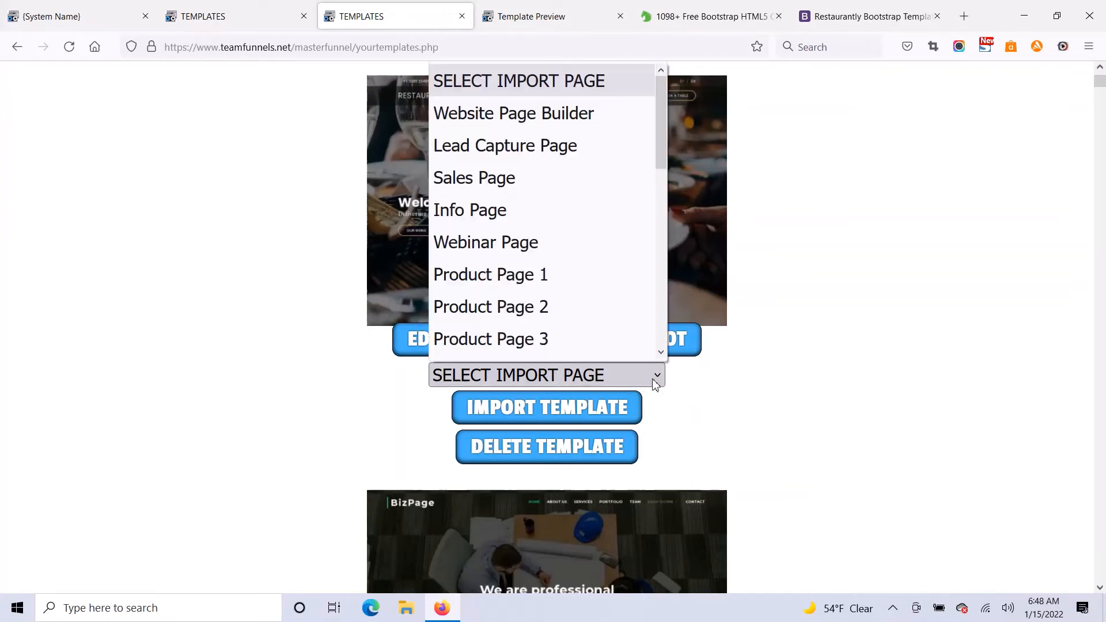
click(504, 145)
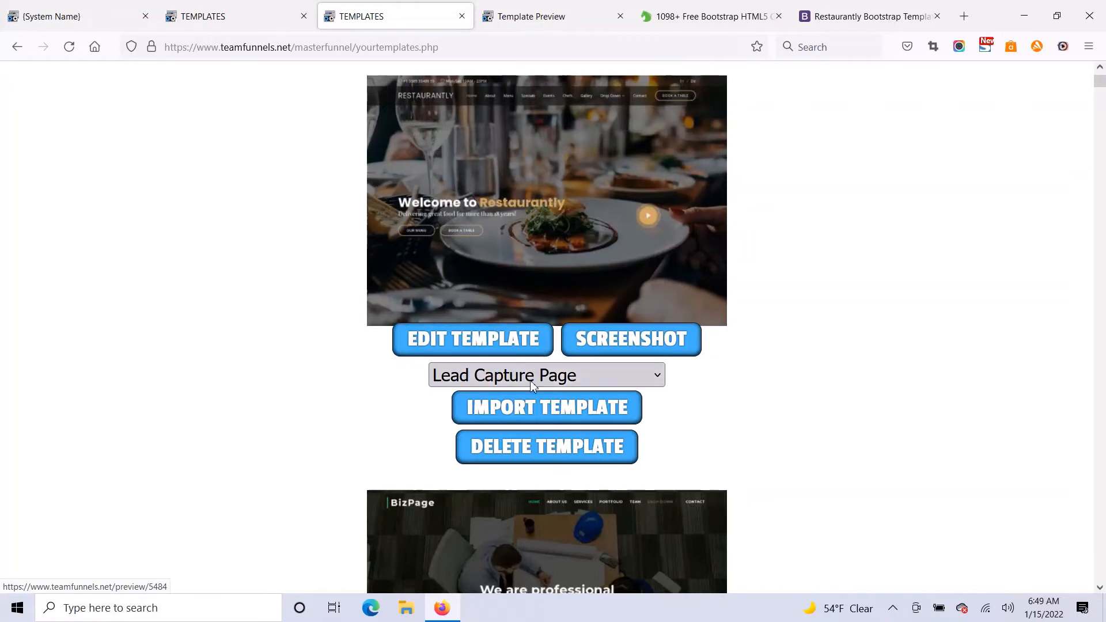
click(546, 408)
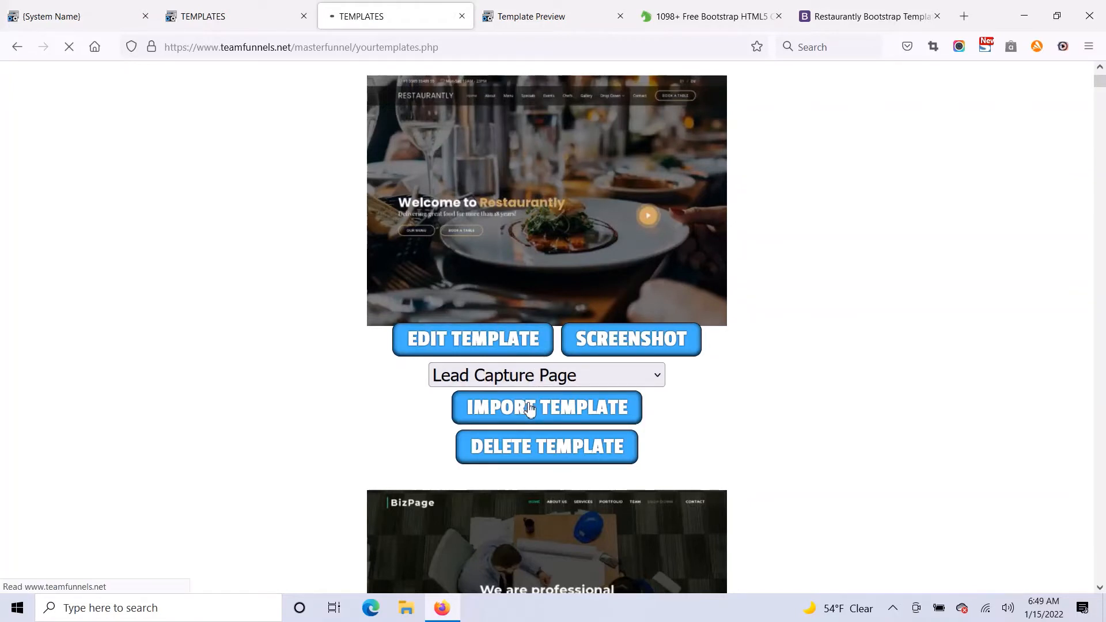
- Load the lead capture page's Restaurantly design in the drag-and-drop editor
click(546, 408)
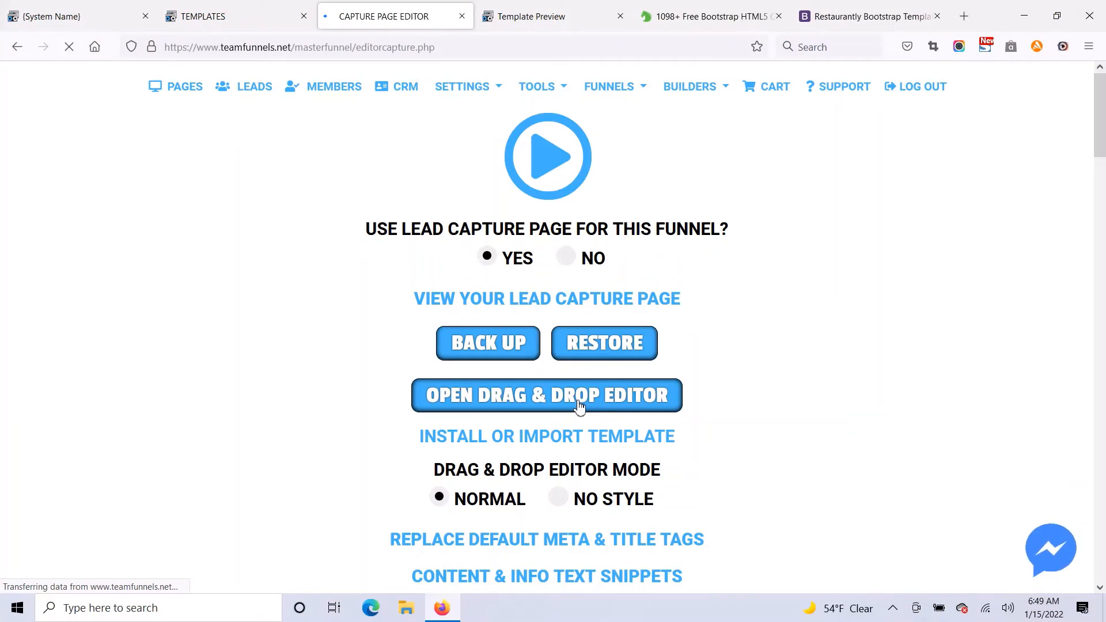
click(546, 395)
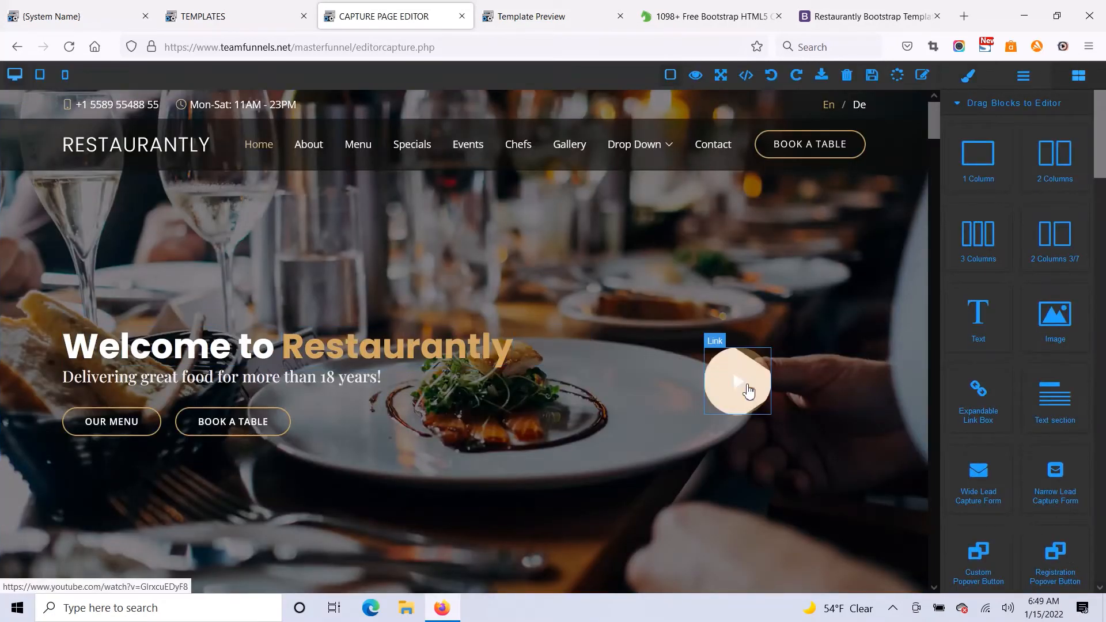
click(738, 381)
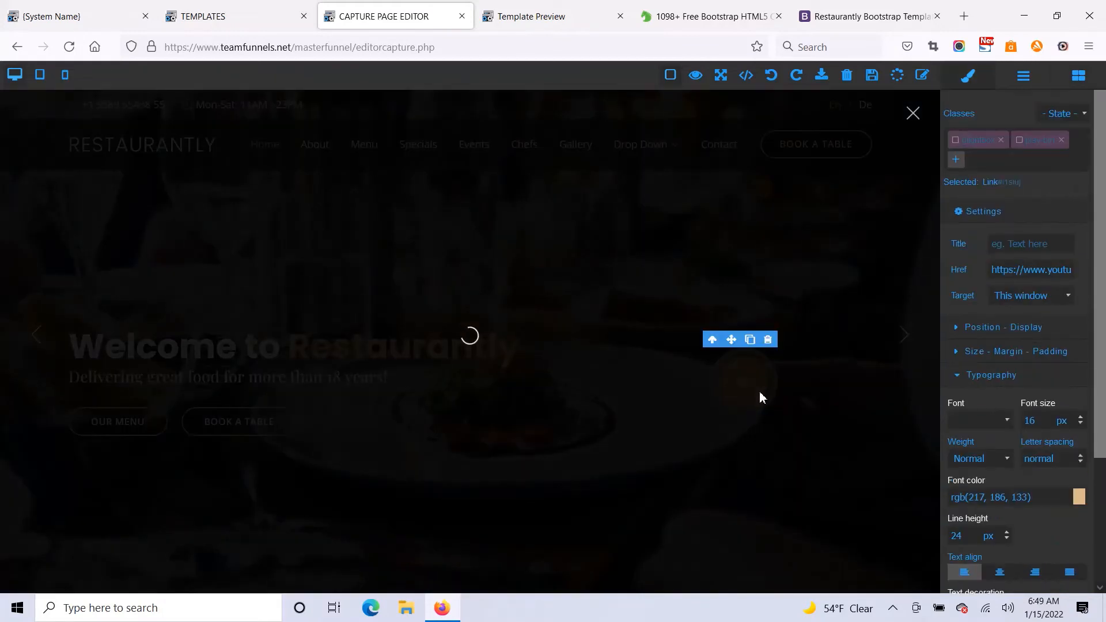
click(1030, 270)
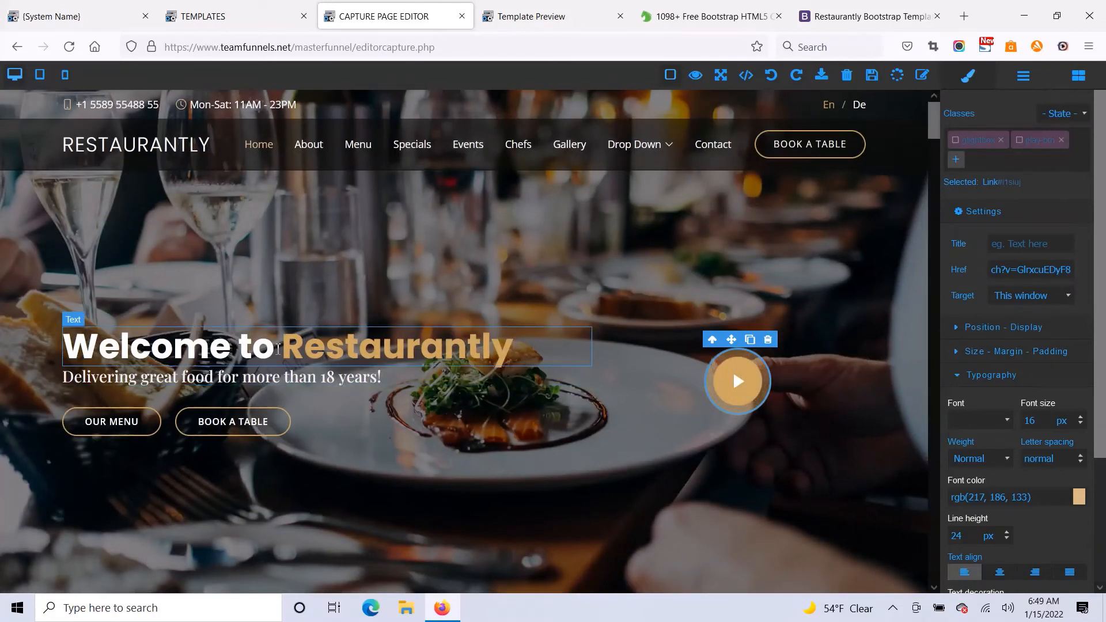
click(282, 346)
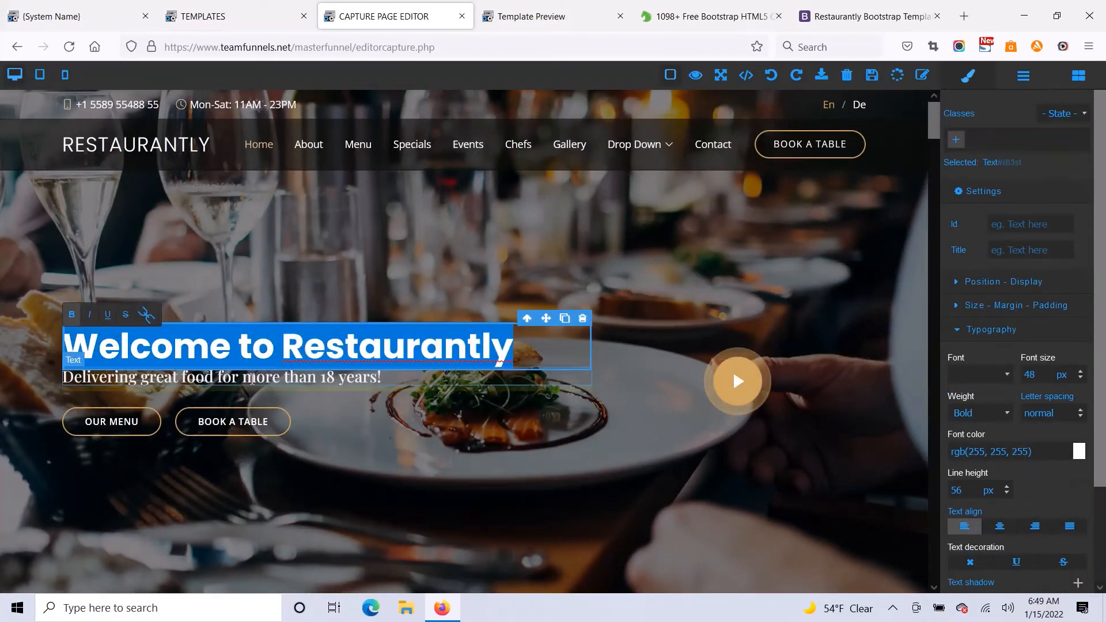
click(222, 377)
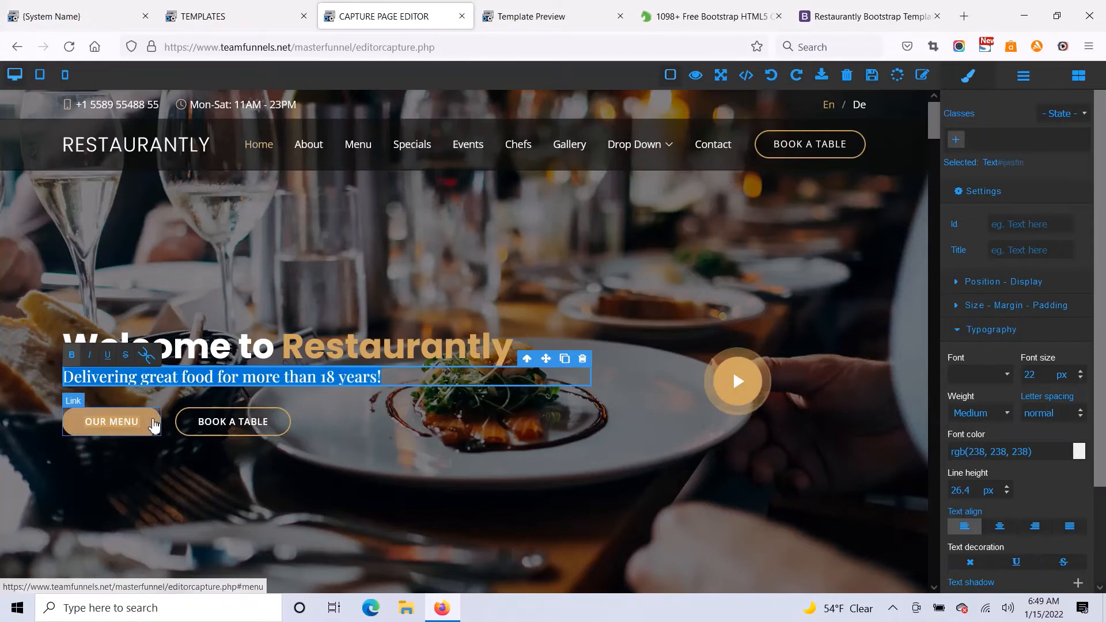
click(110, 422)
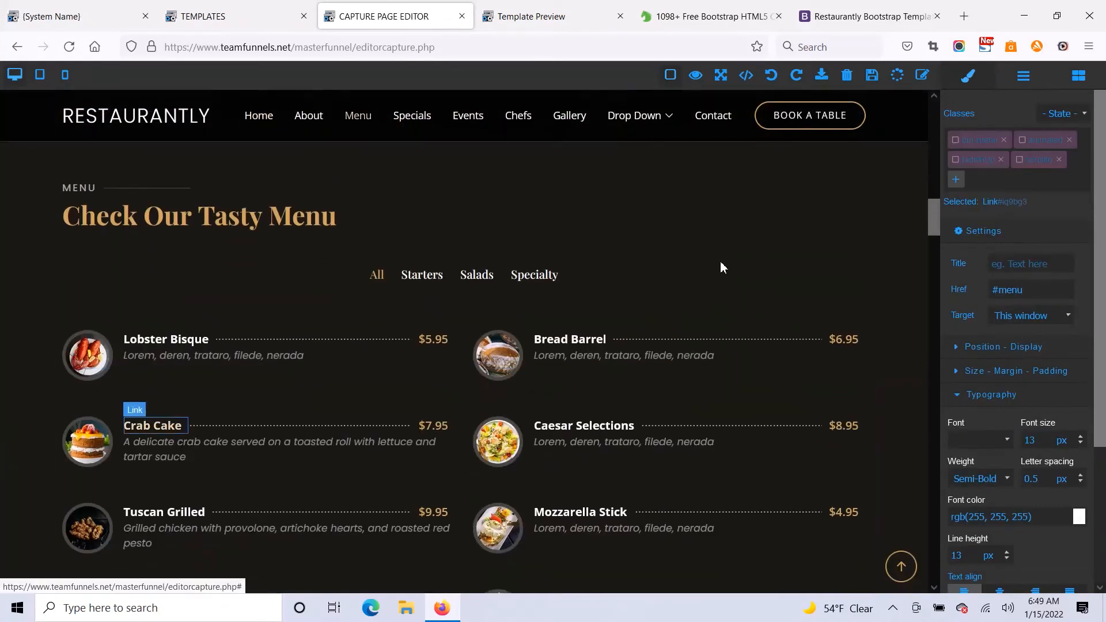
triple_click(1028, 289)
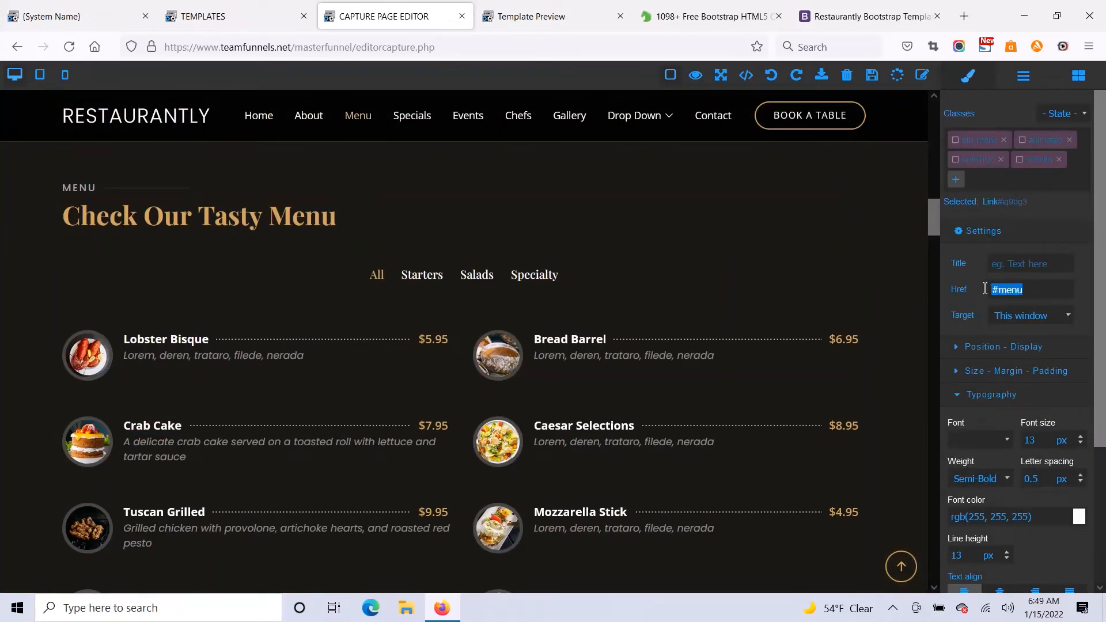
scroll(up, 3)
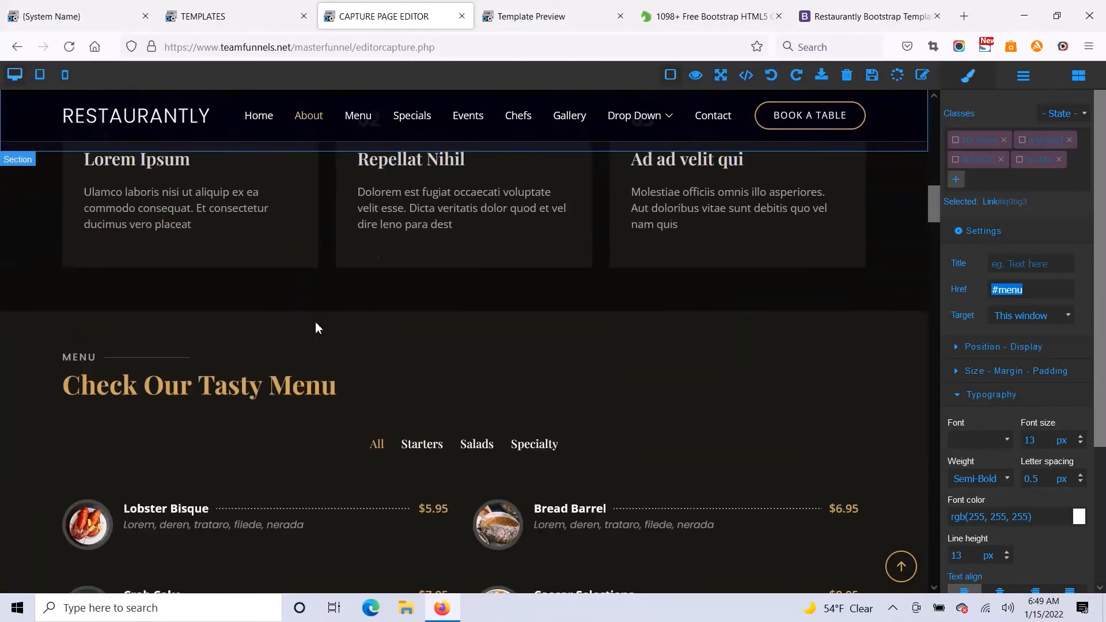
scroll(down, 3)
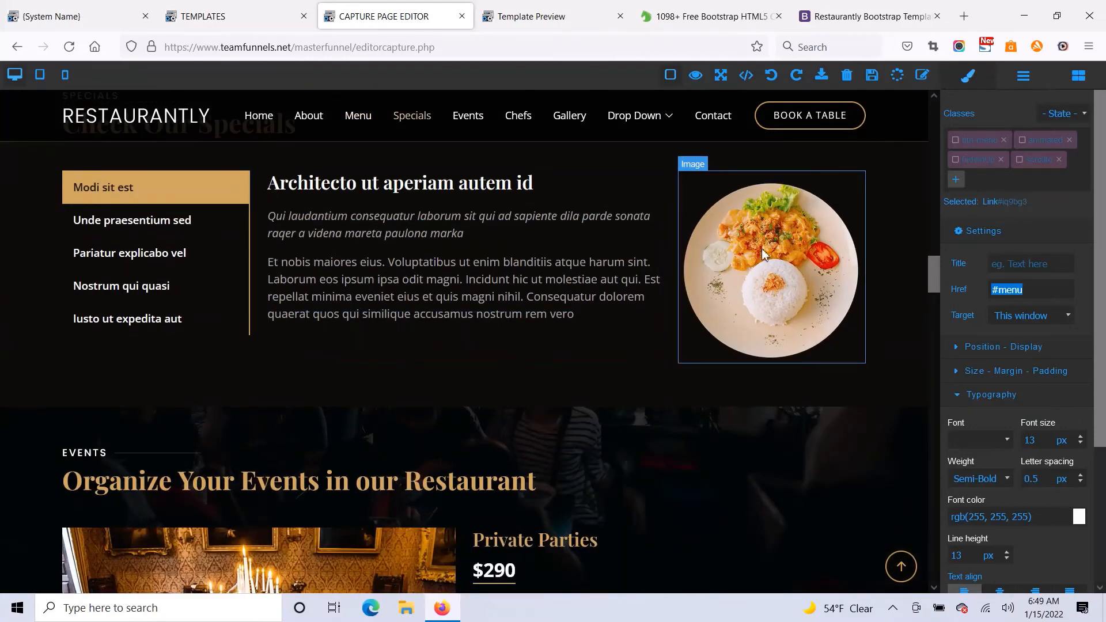
click(771, 267)
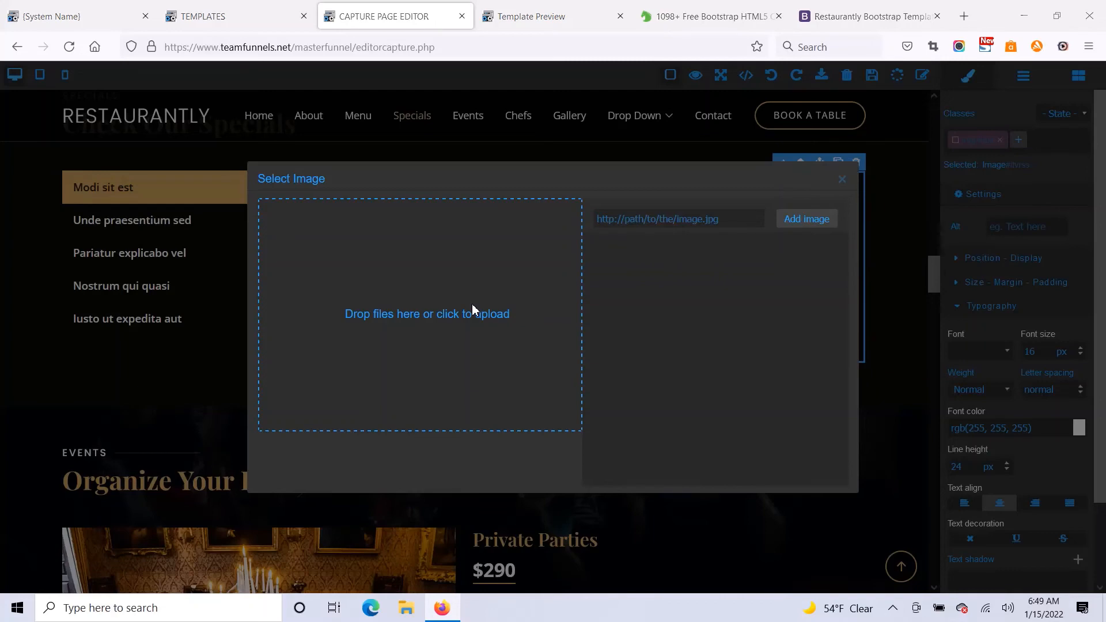
click(426, 313)
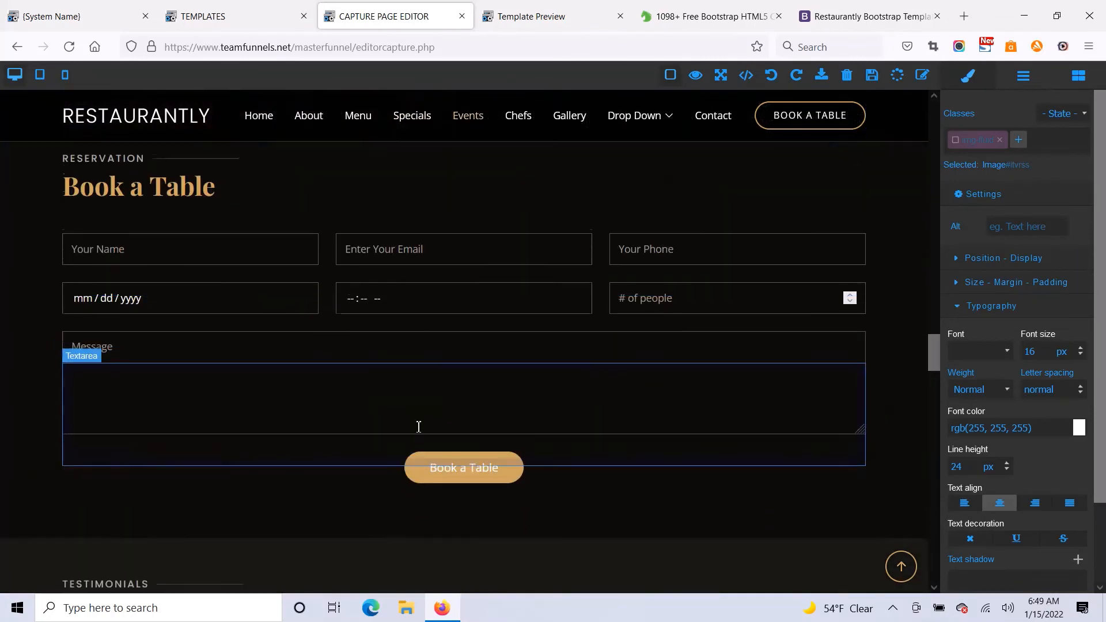
scroll(down, 3)
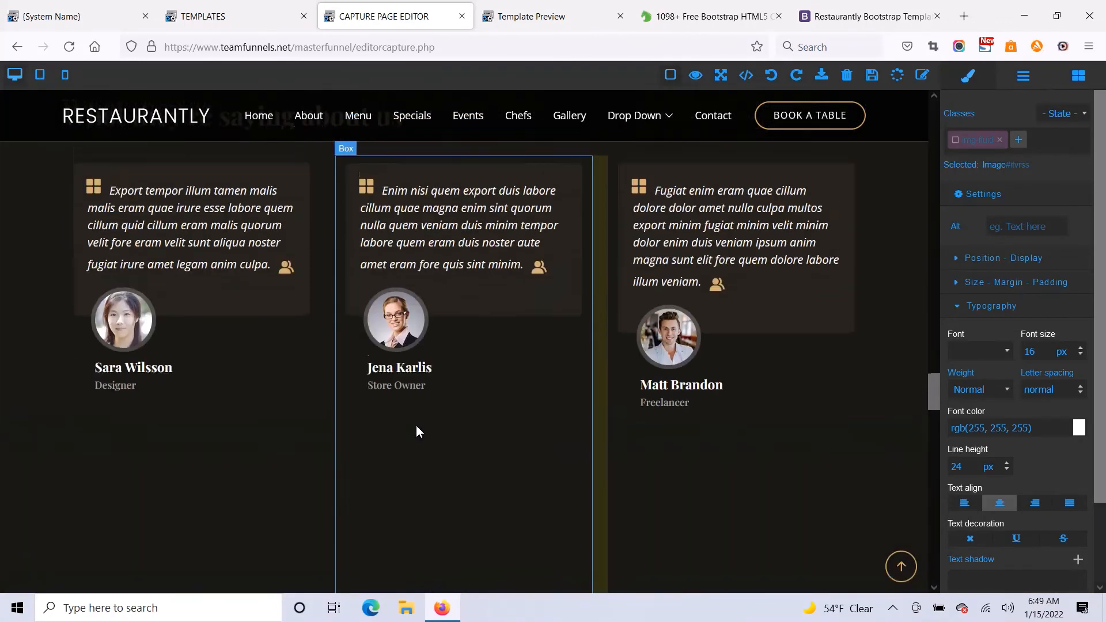
scroll(down, 3)
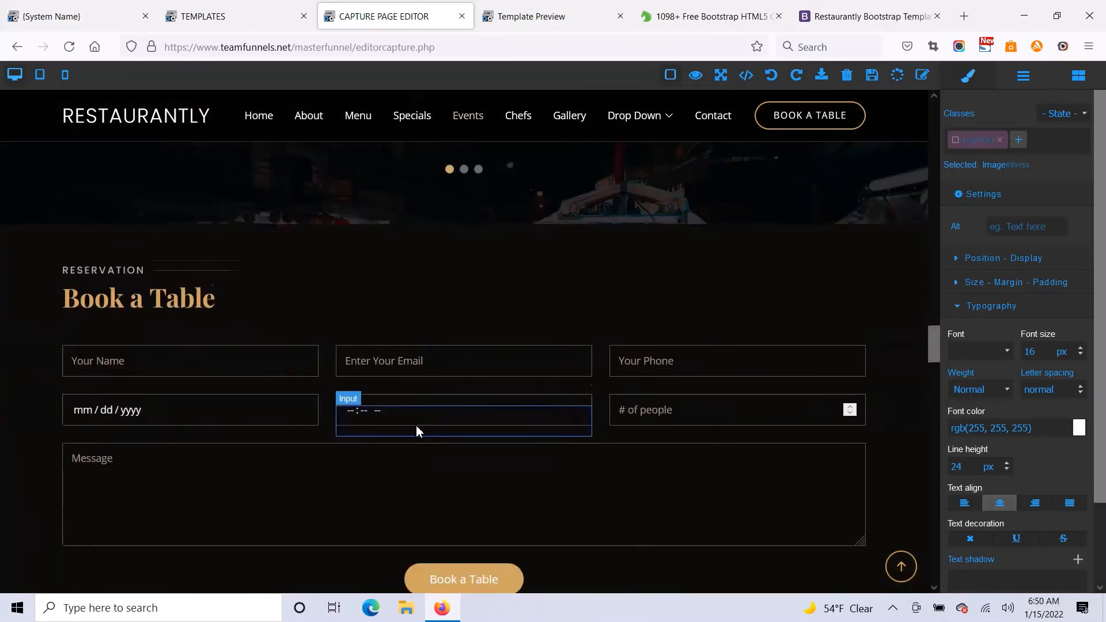
scroll(down, 3)
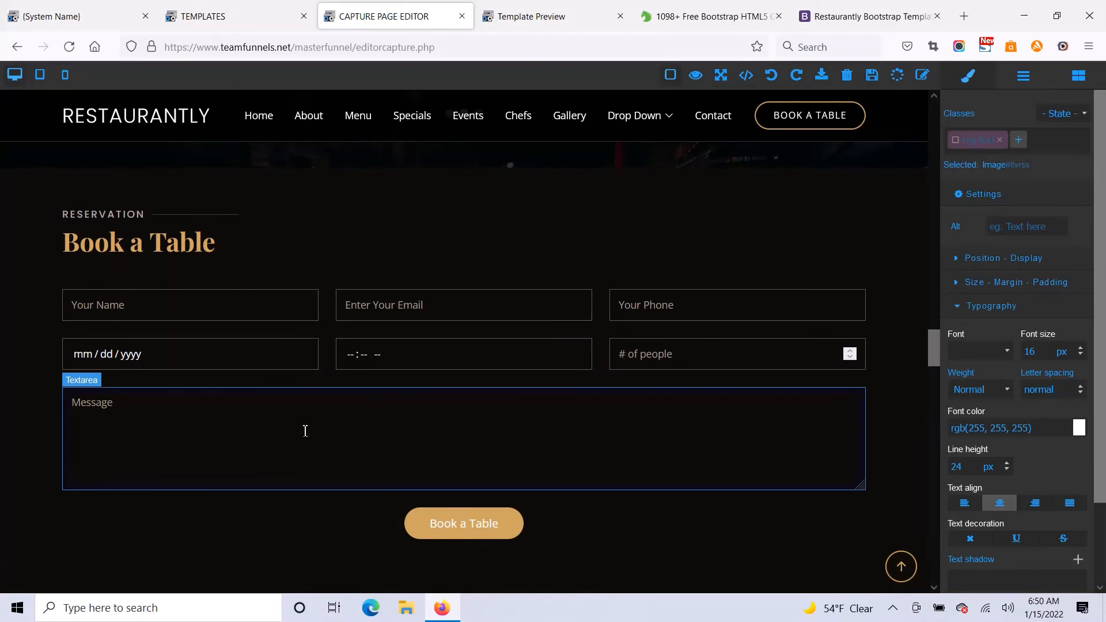
click(190, 304)
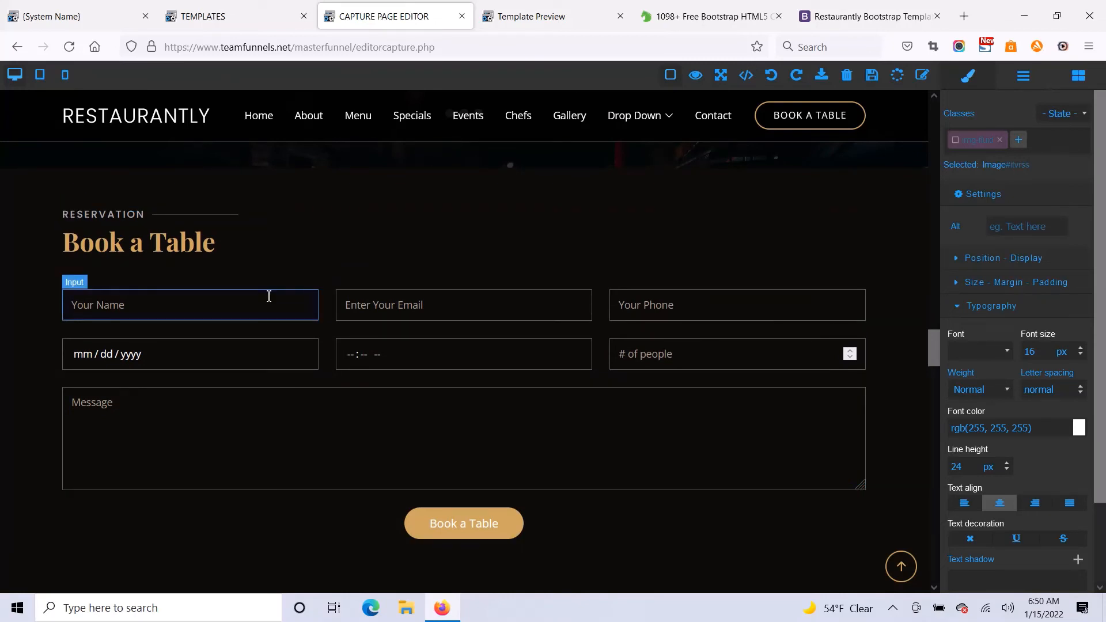
click(190, 304)
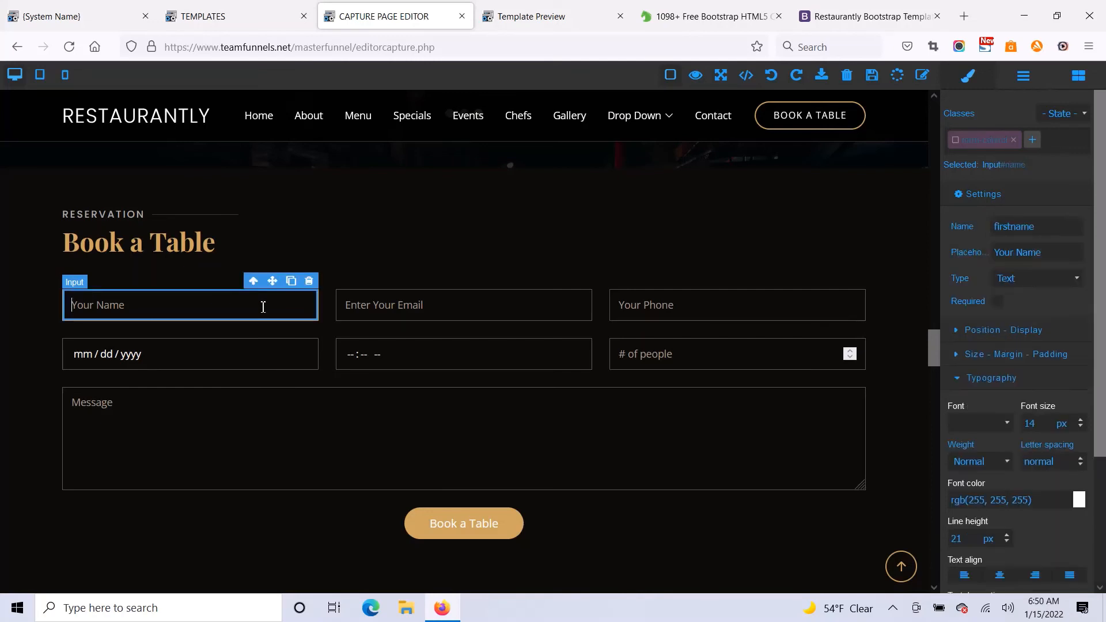
click(463, 304)
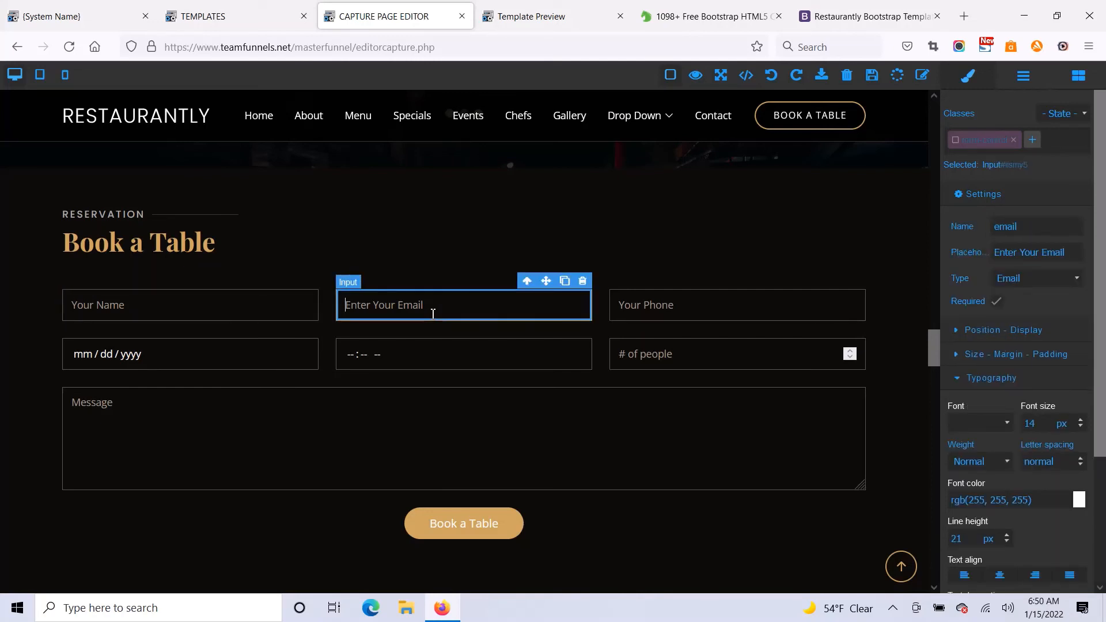
click(191, 304)
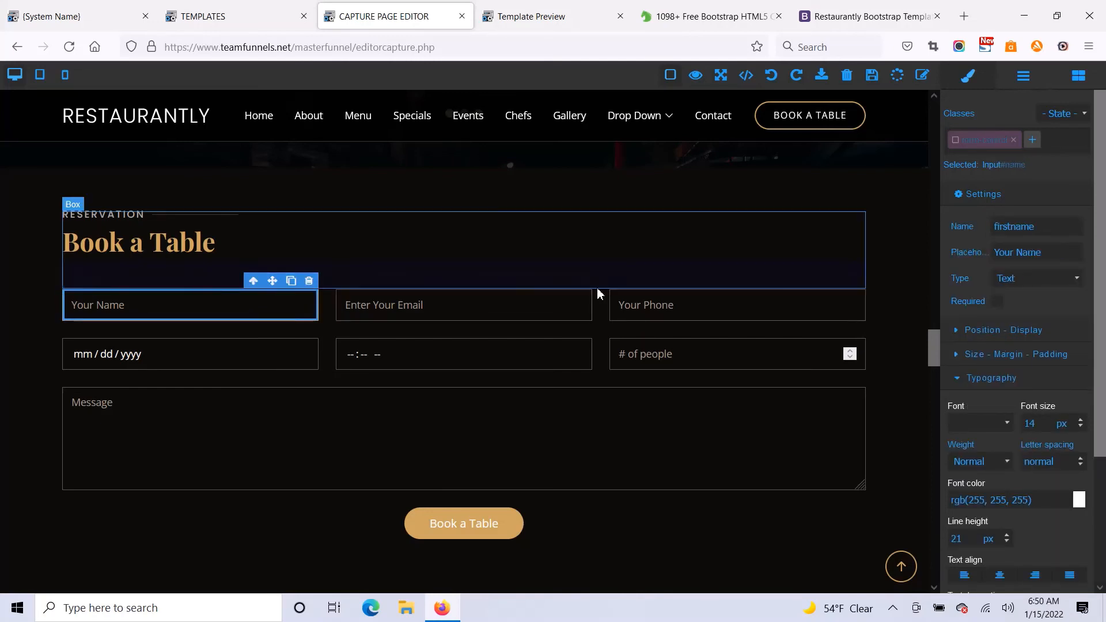
click(463, 304)
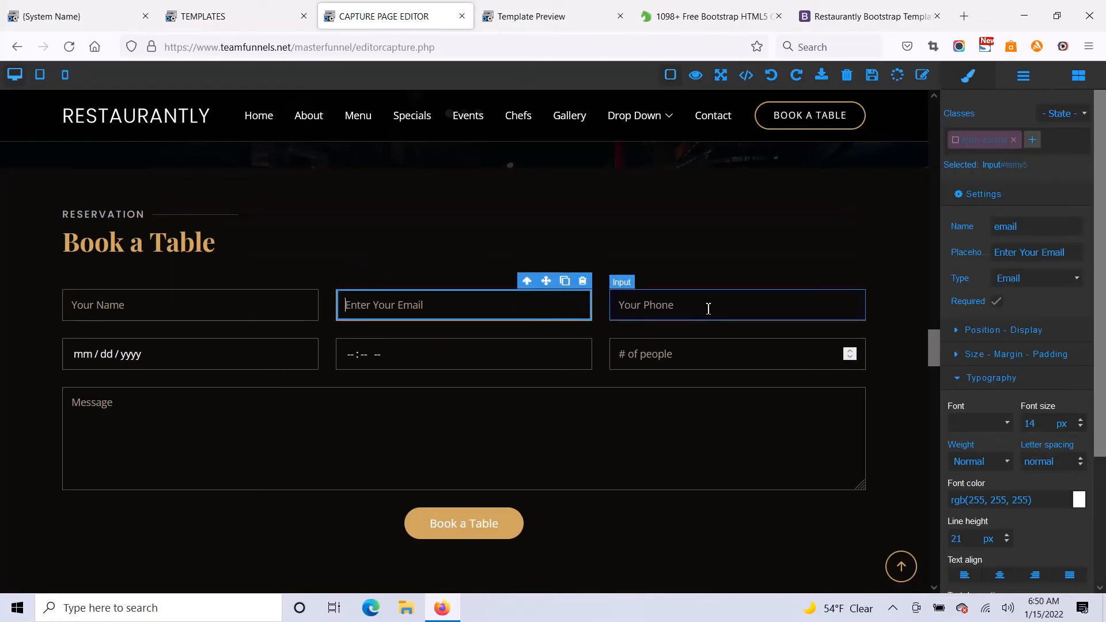
click(737, 304)
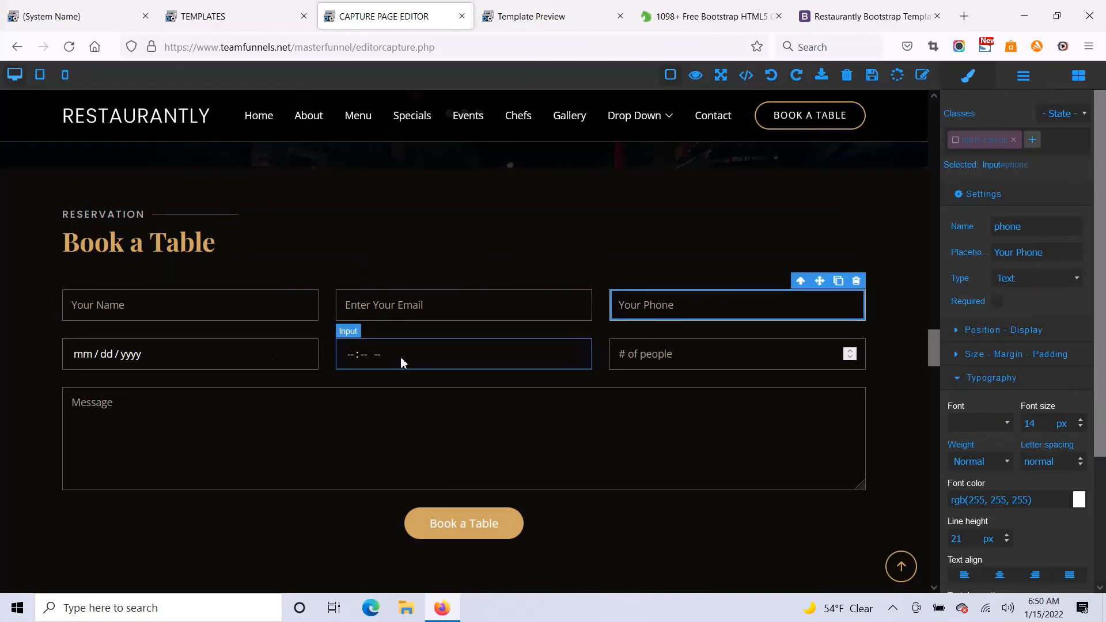
click(190, 353)
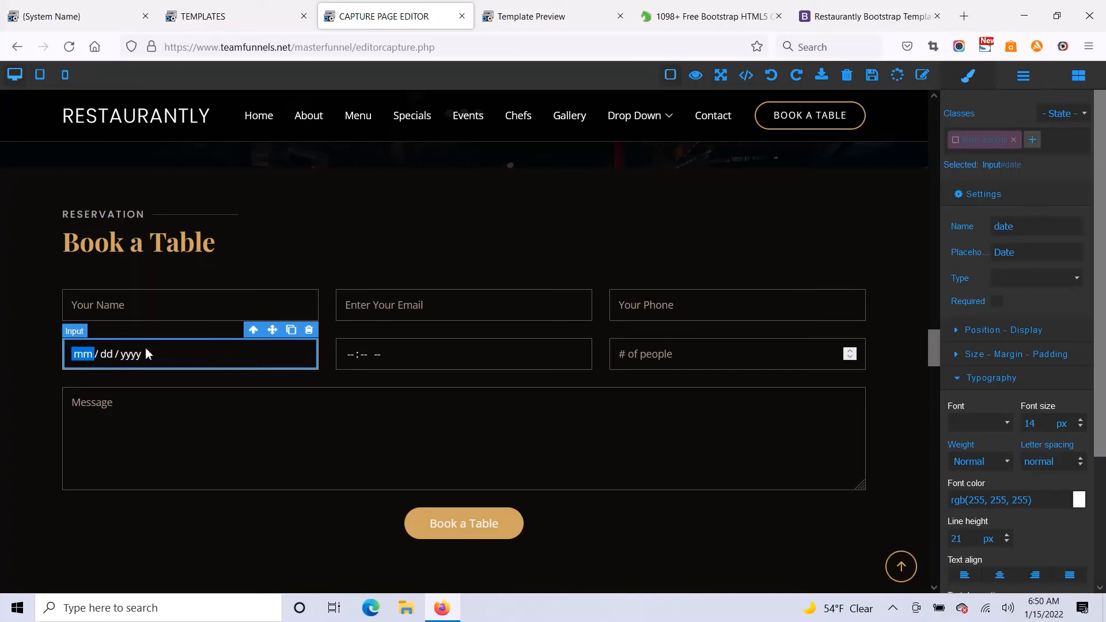
mouse_move(206, 367)
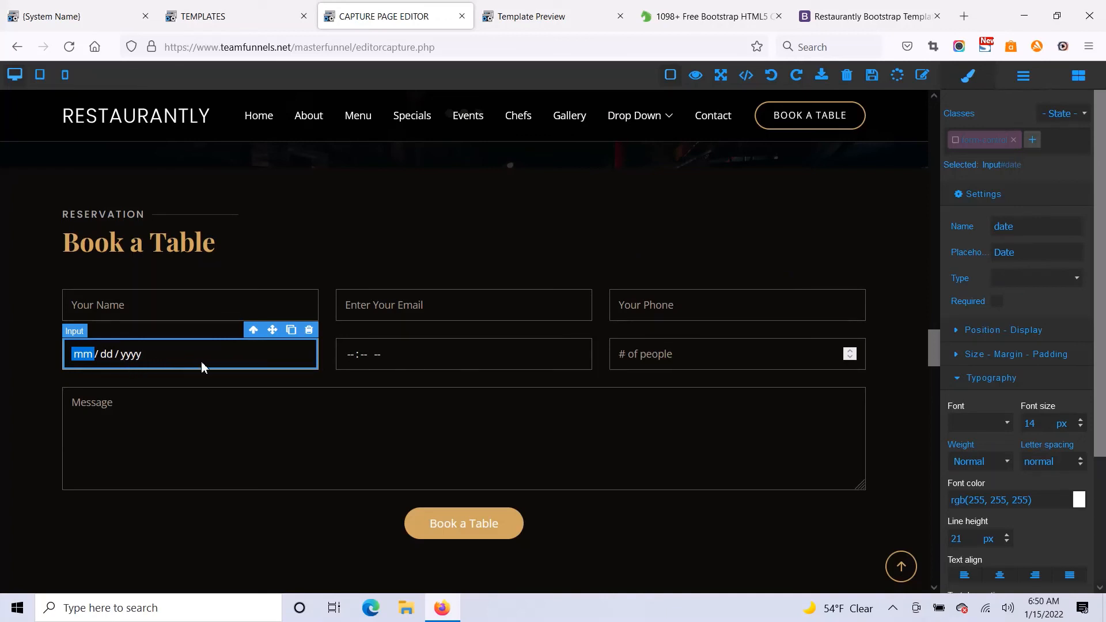
click(463, 354)
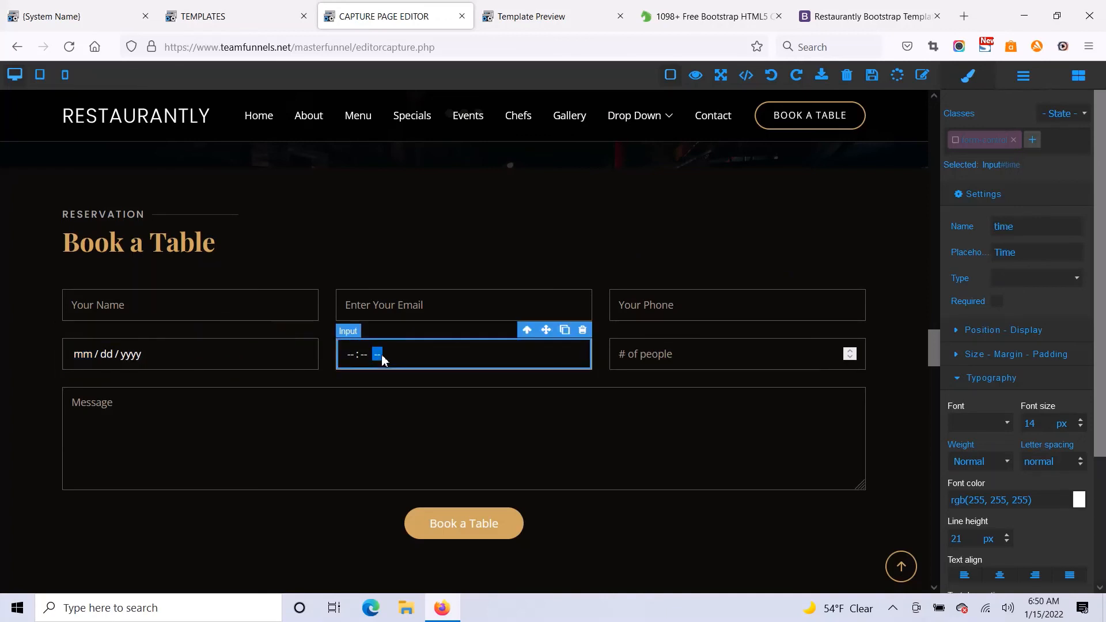
click(734, 354)
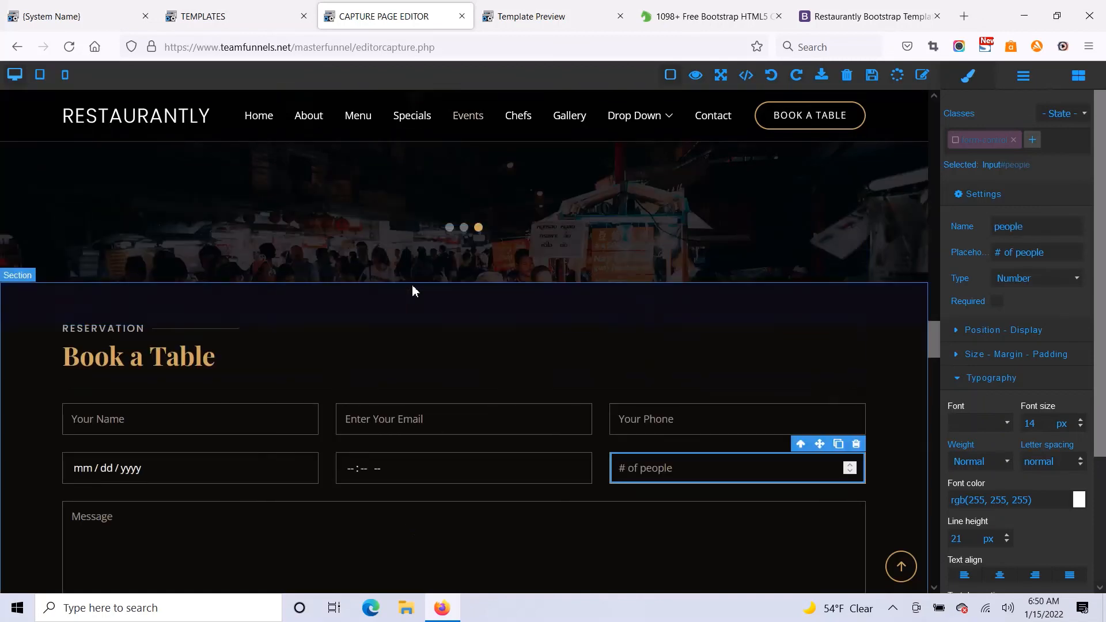
scroll(down, 3)
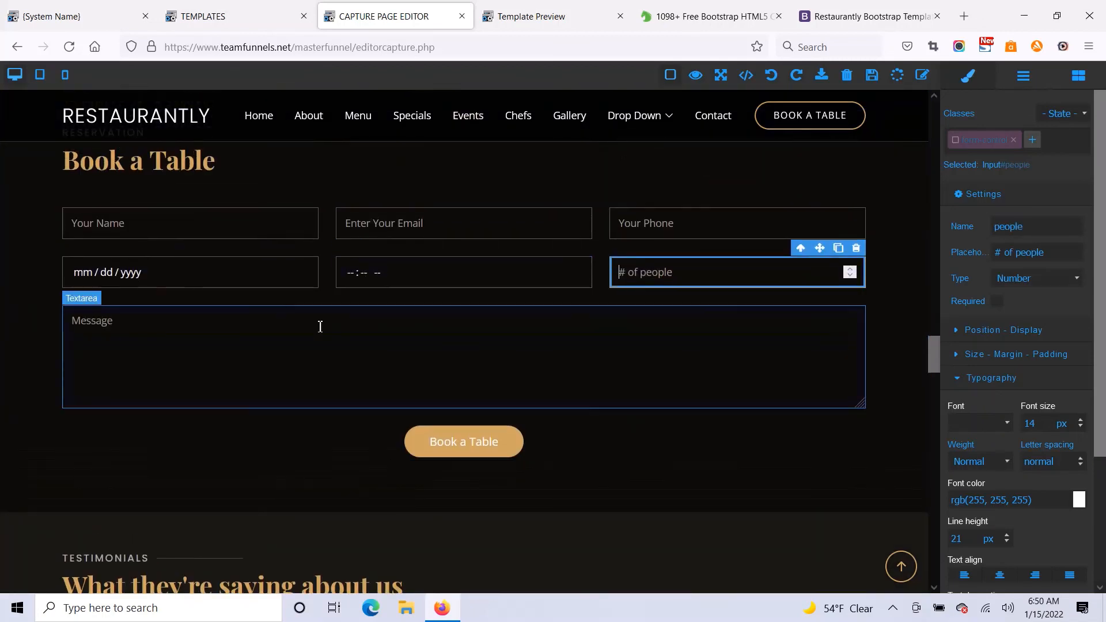